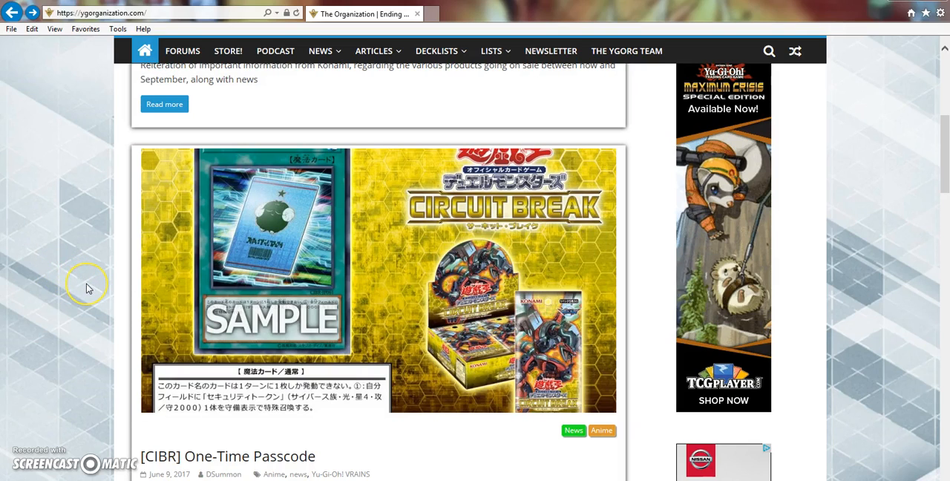
mouse_move(86, 288)
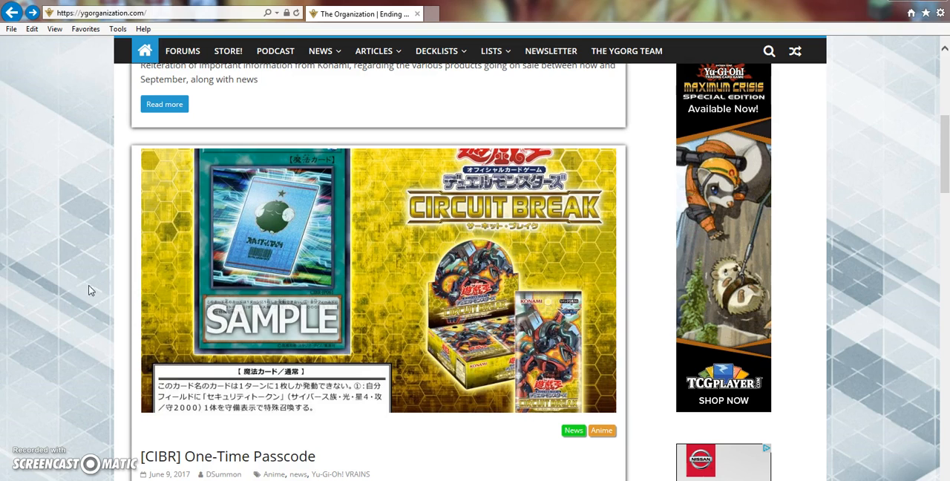
Step: Open Link Bumper, The Crawlers Are Here and One-Time Passcode articles each in a new tab from the homepage
scroll(down, 3)
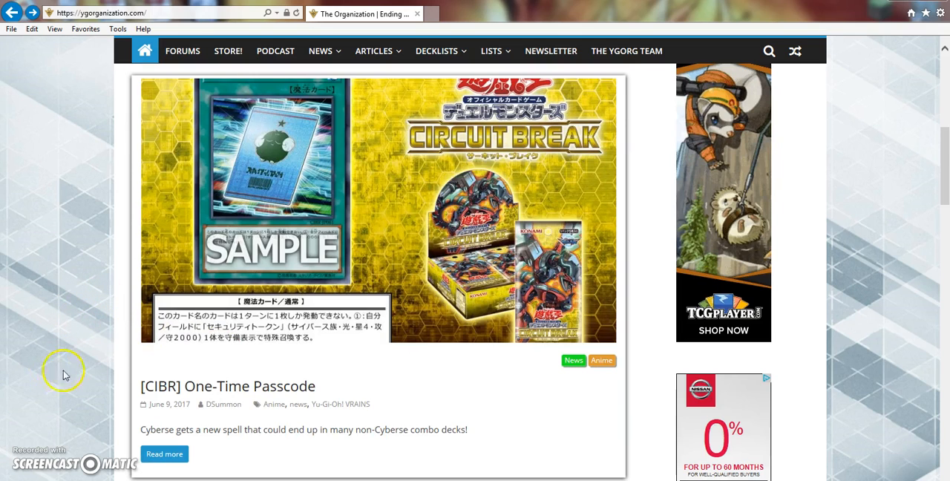
mouse_move(320, 384)
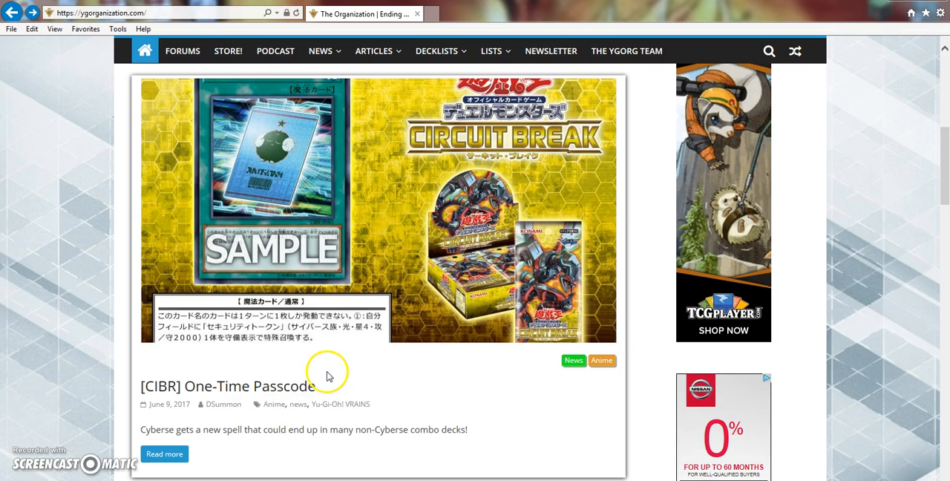
scroll(down, 3)
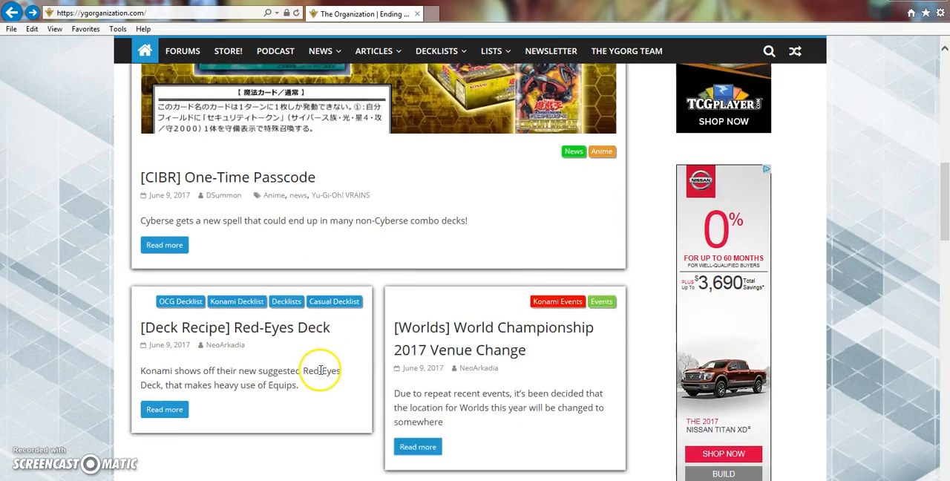
scroll(up, 3)
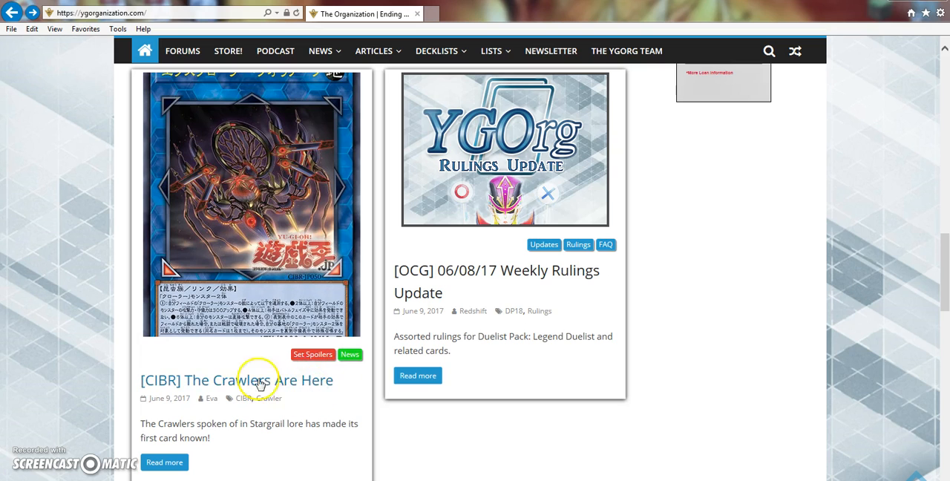
mouse_move(384, 295)
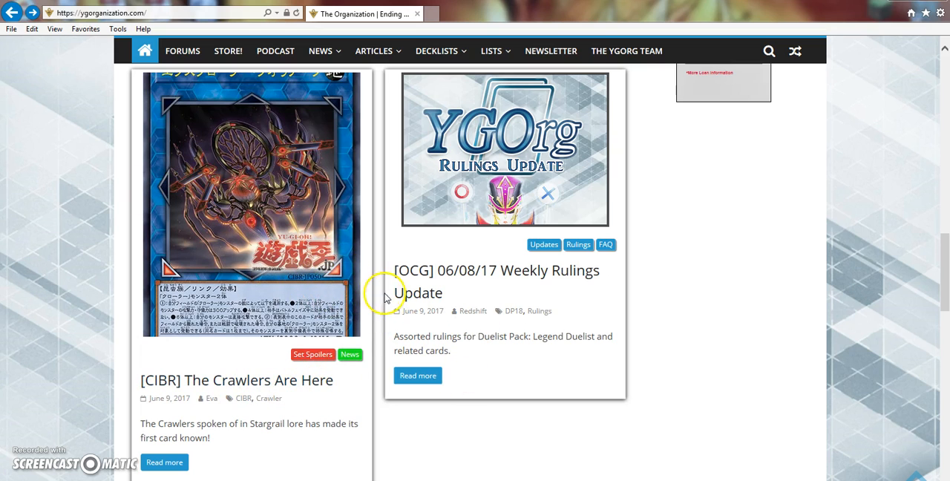
scroll(down, 3)
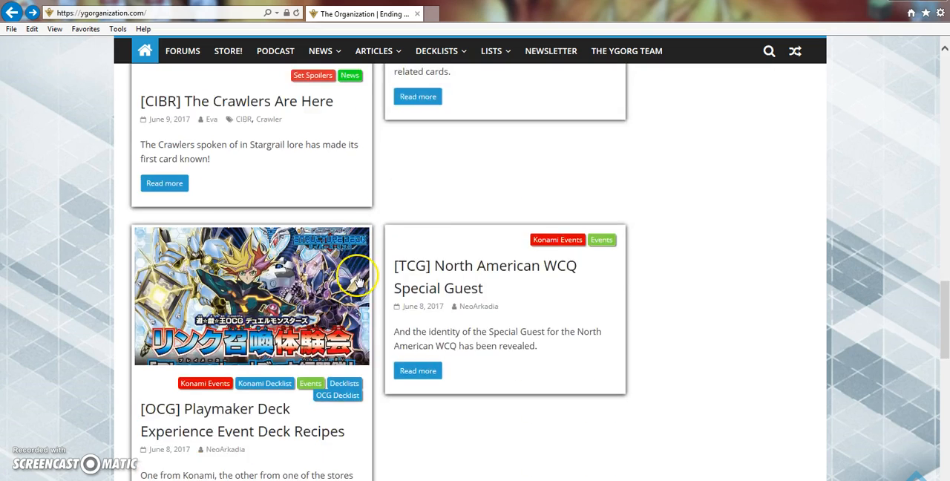
scroll(down, 3)
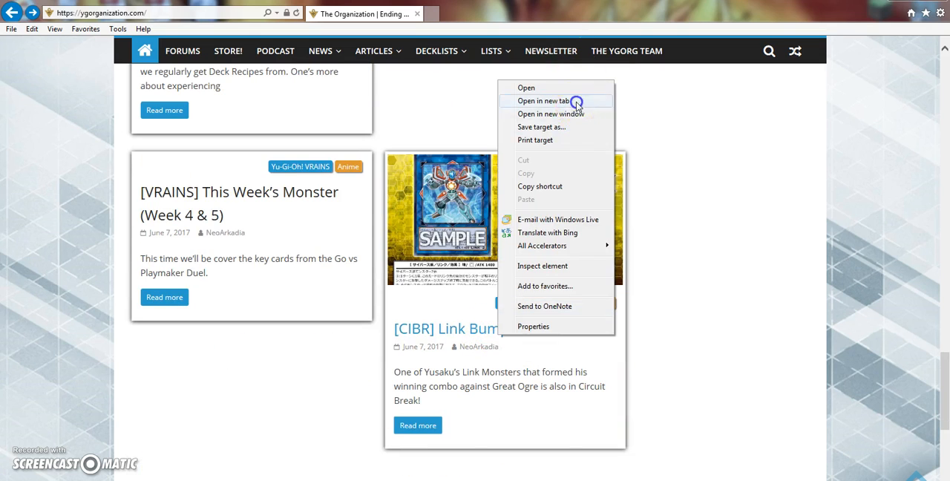
click(543, 101)
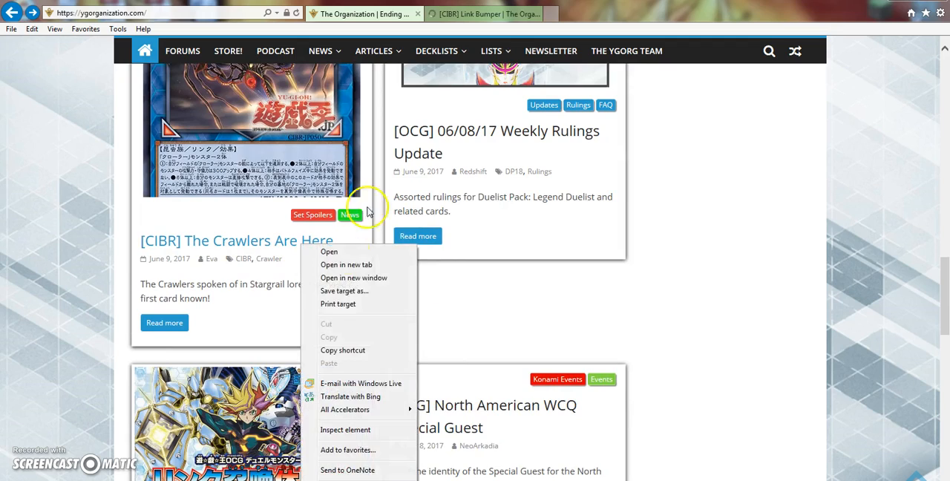
click(346, 265)
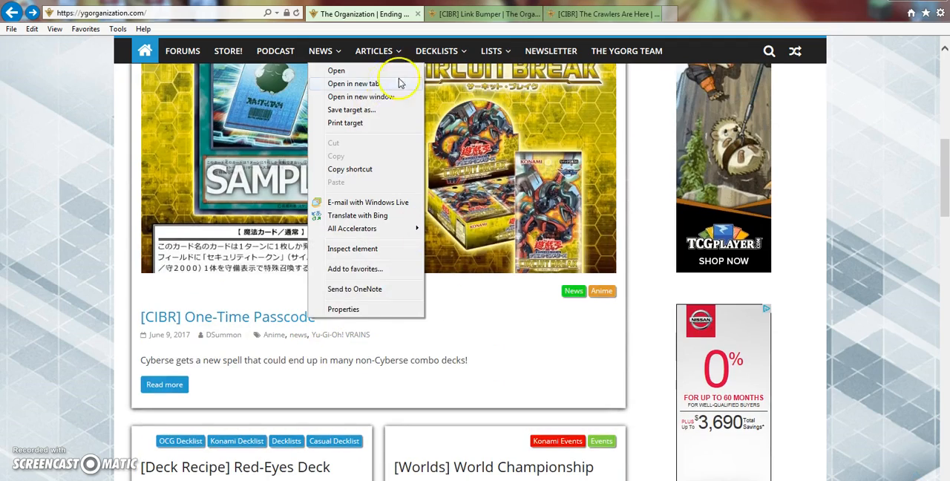
click(353, 83)
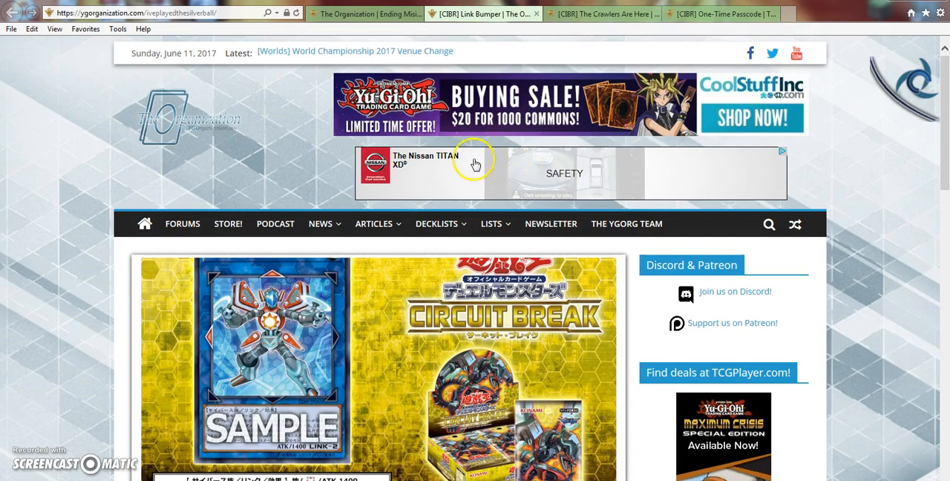
scroll(down, 3)
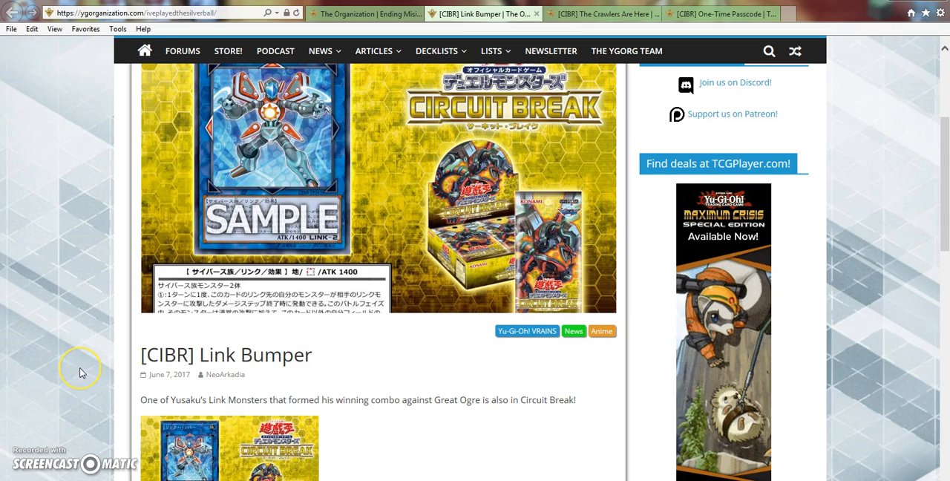
mouse_move(81, 372)
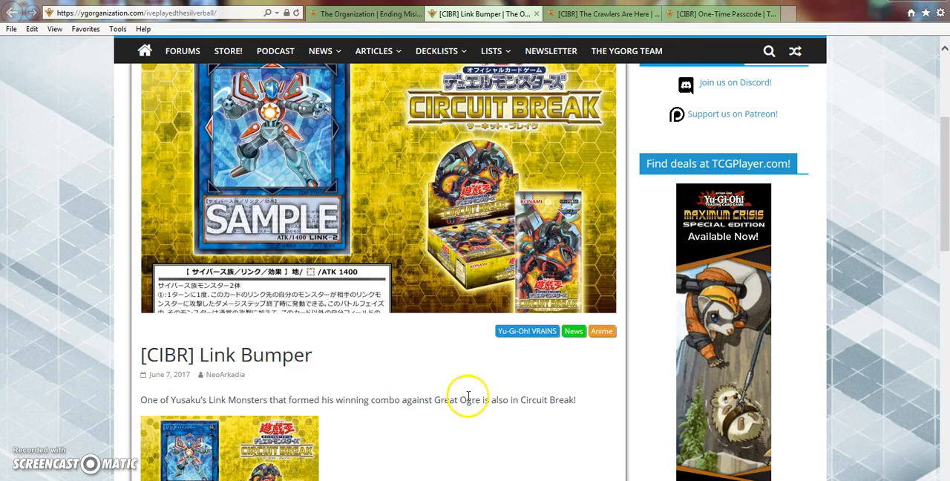
scroll(up, 3)
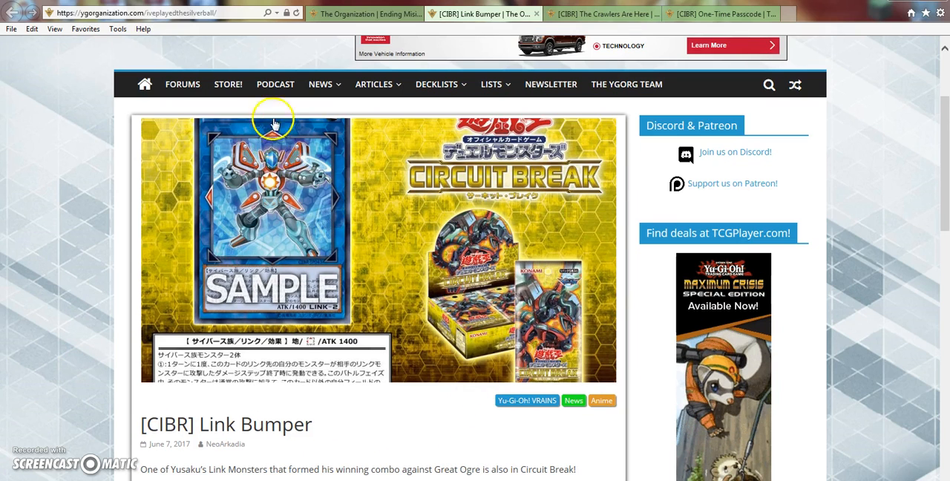
scroll(down, 3)
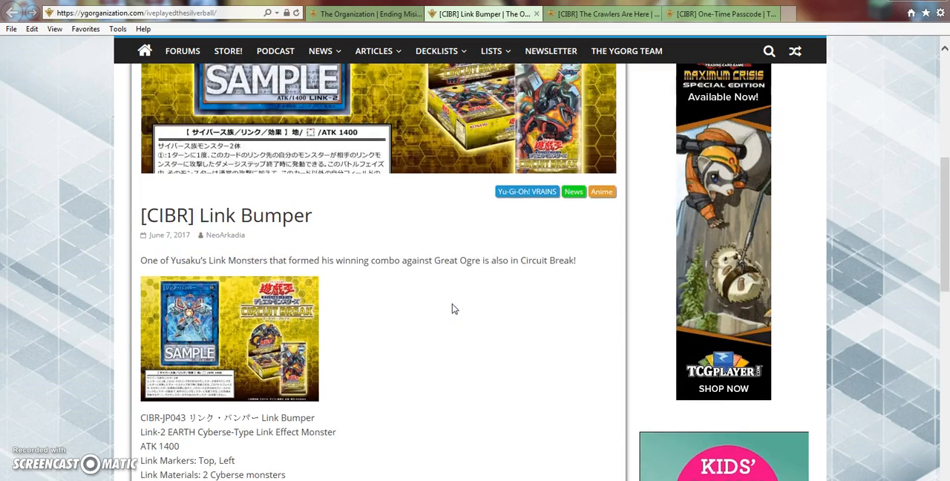
scroll(up, 3)
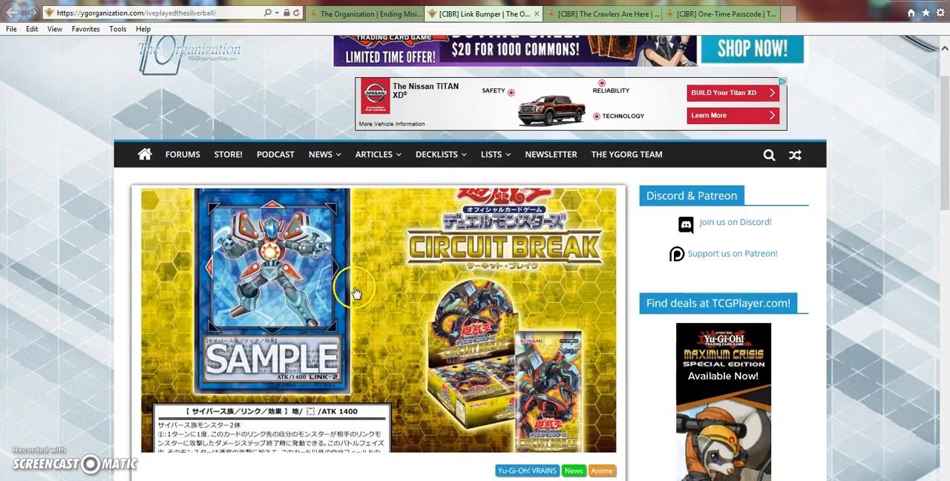
mouse_move(273, 206)
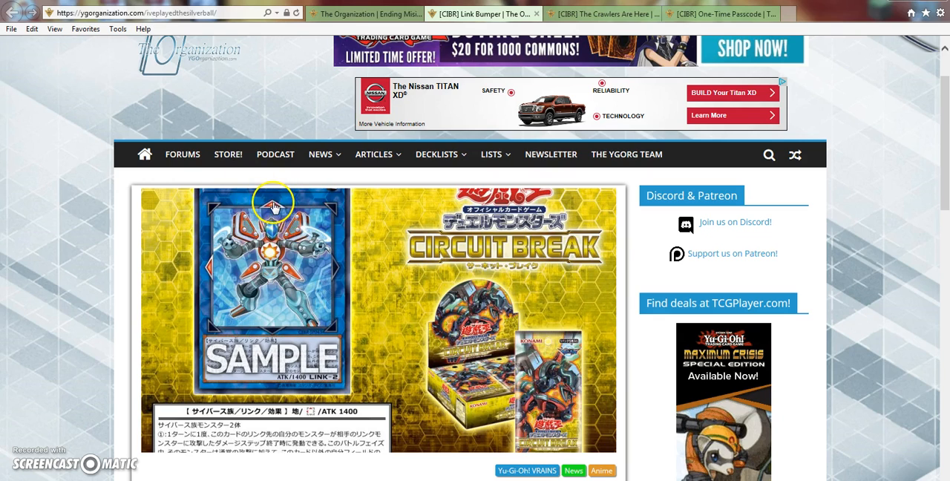
mouse_move(370, 269)
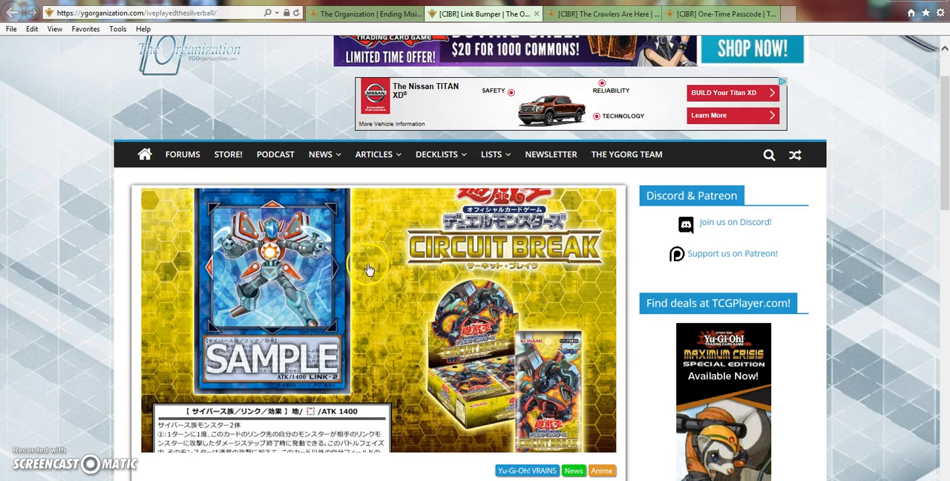
mouse_move(261, 226)
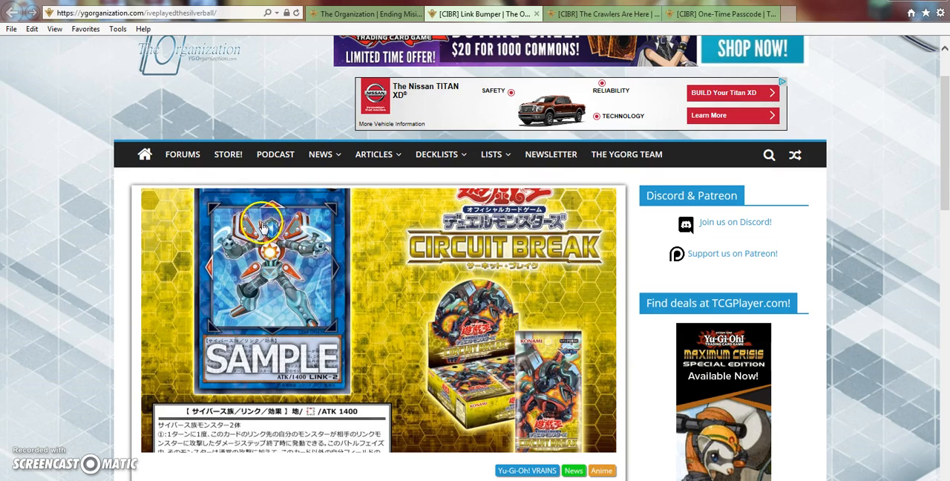
mouse_move(226, 261)
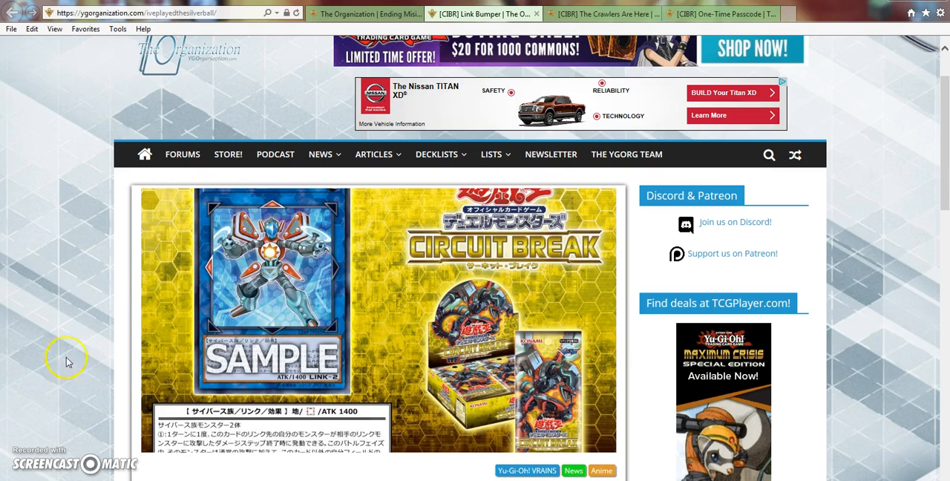
mouse_move(302, 303)
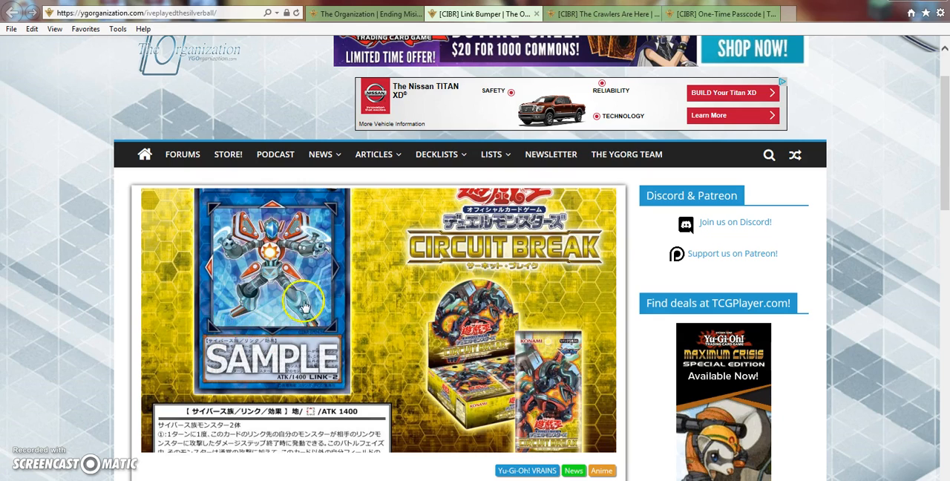
mouse_move(312, 312)
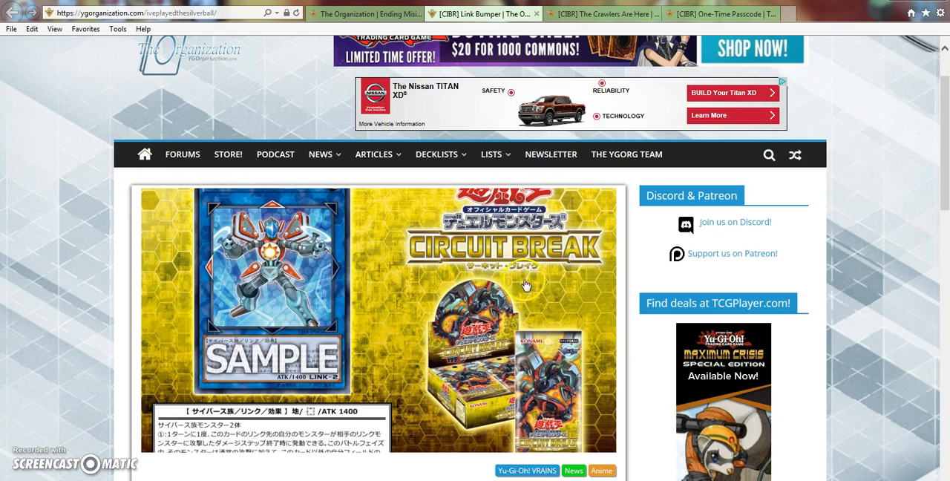
mouse_move(152, 239)
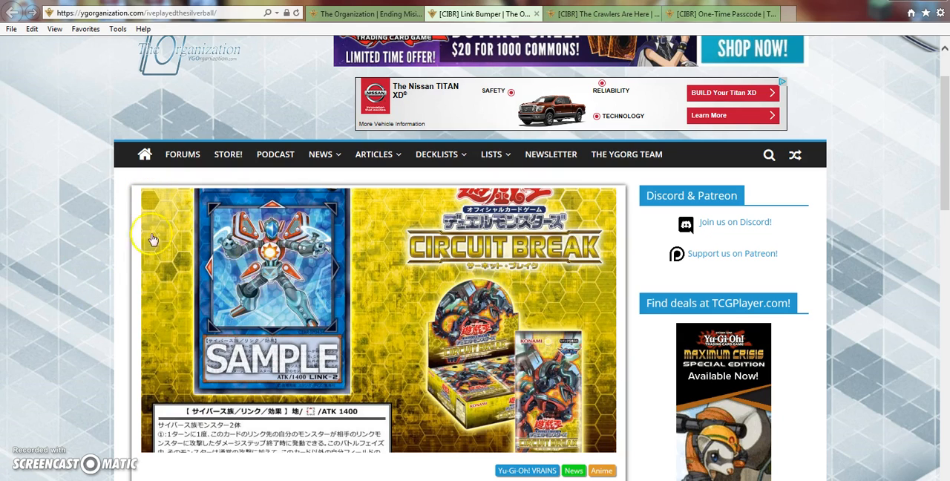
mouse_move(243, 262)
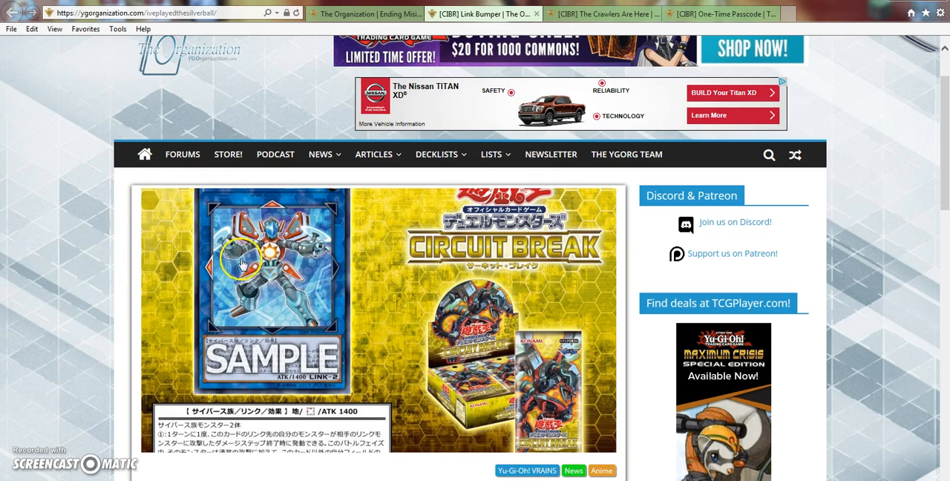
scroll(down, 3)
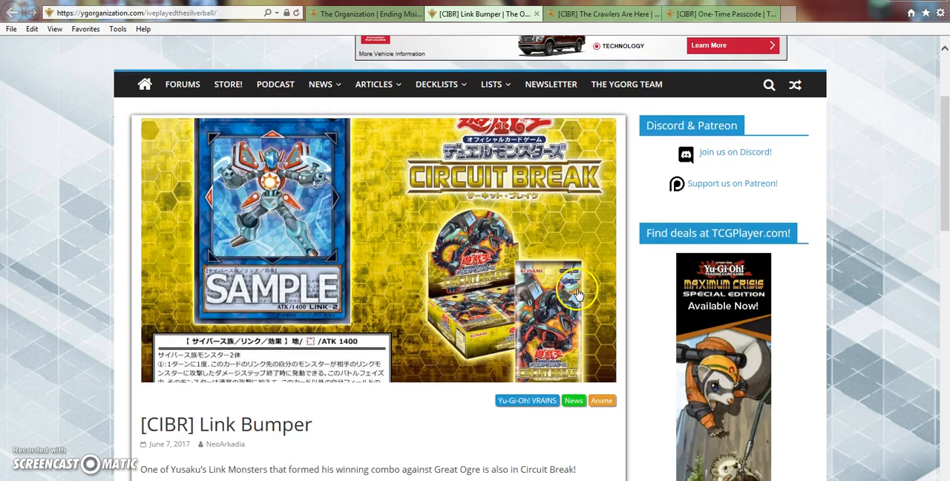
scroll(down, 3)
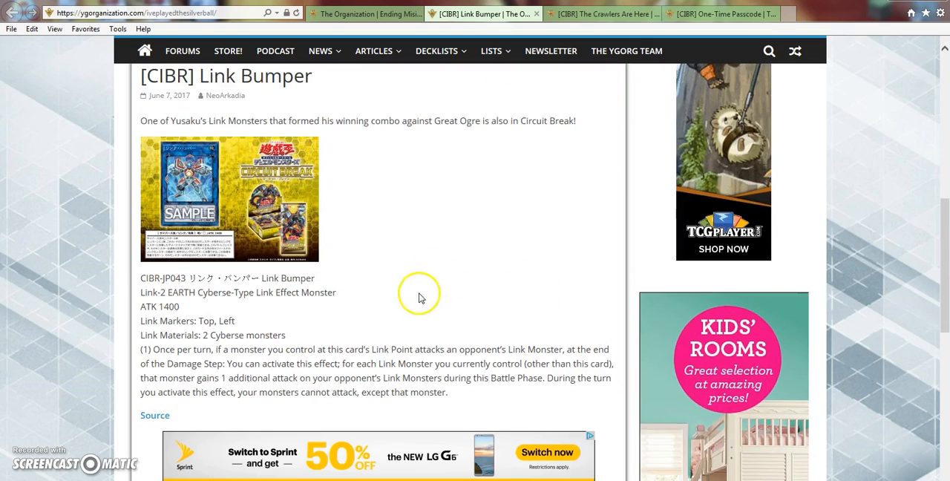
mouse_move(437, 304)
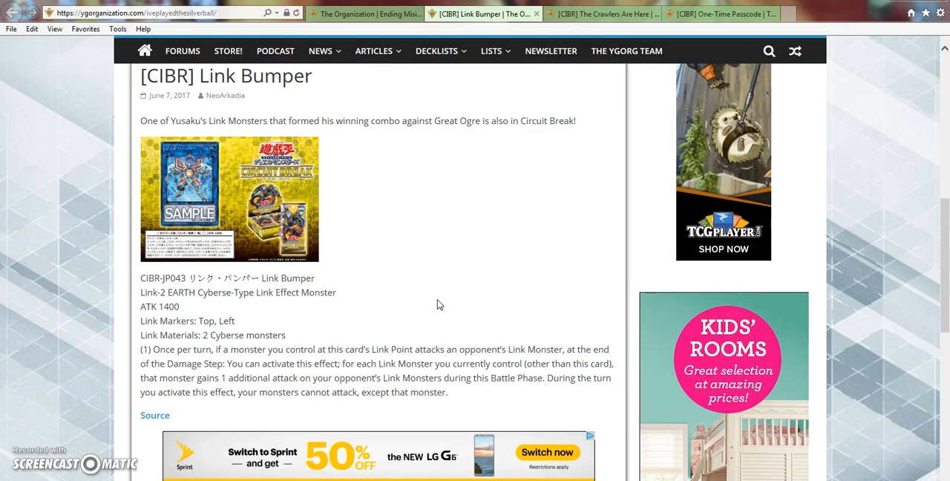
scroll(down, 3)
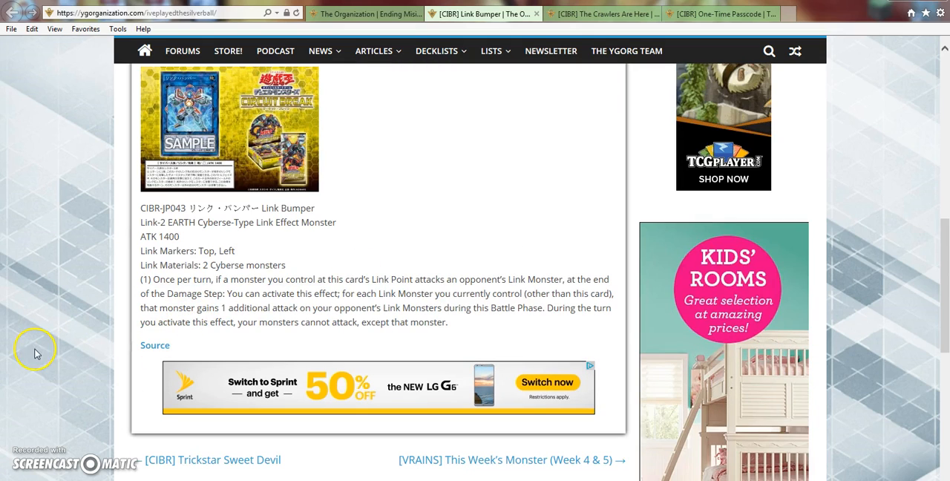
mouse_move(83, 361)
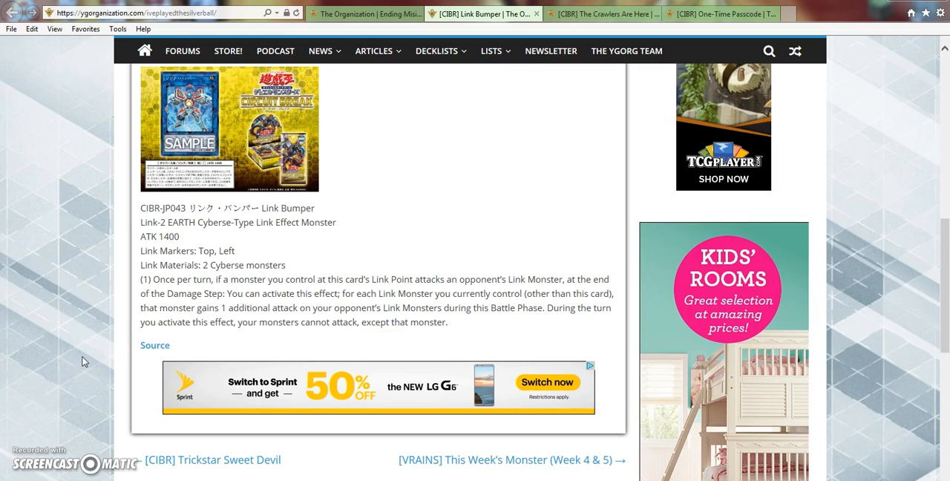
mouse_move(138, 385)
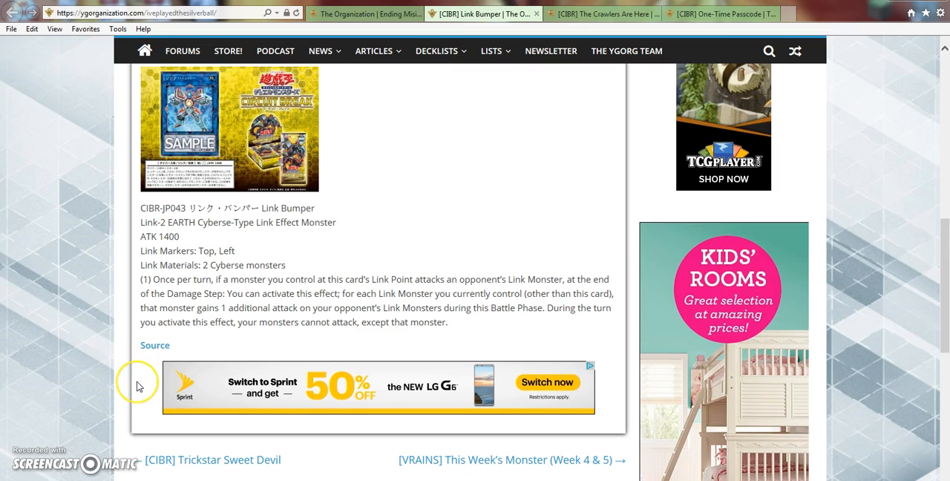
mouse_move(137, 386)
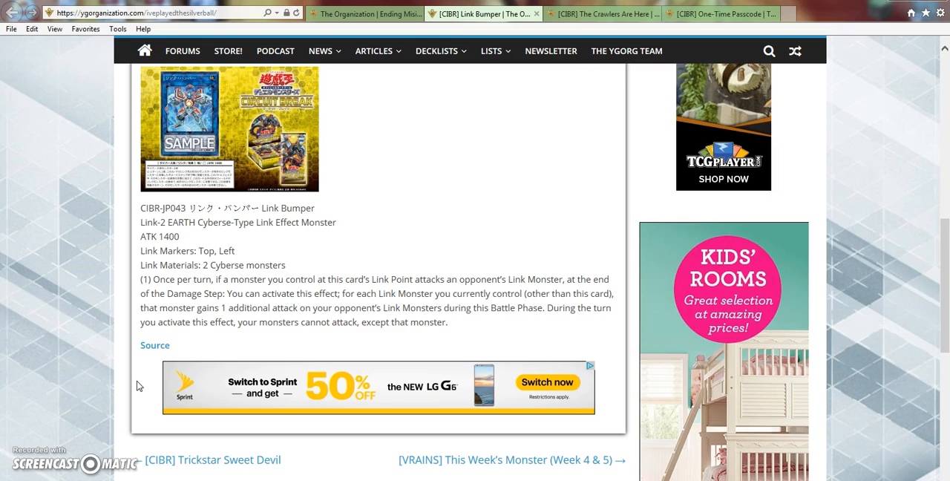
mouse_move(115, 383)
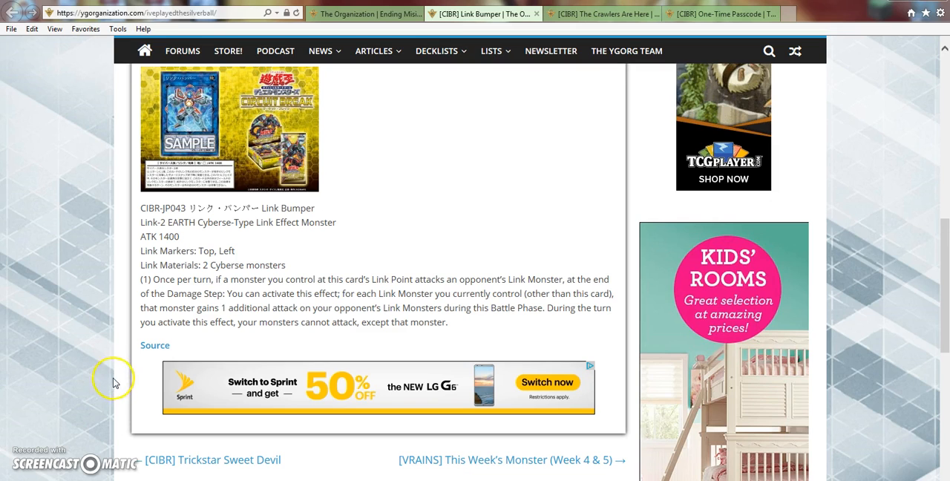
mouse_move(134, 383)
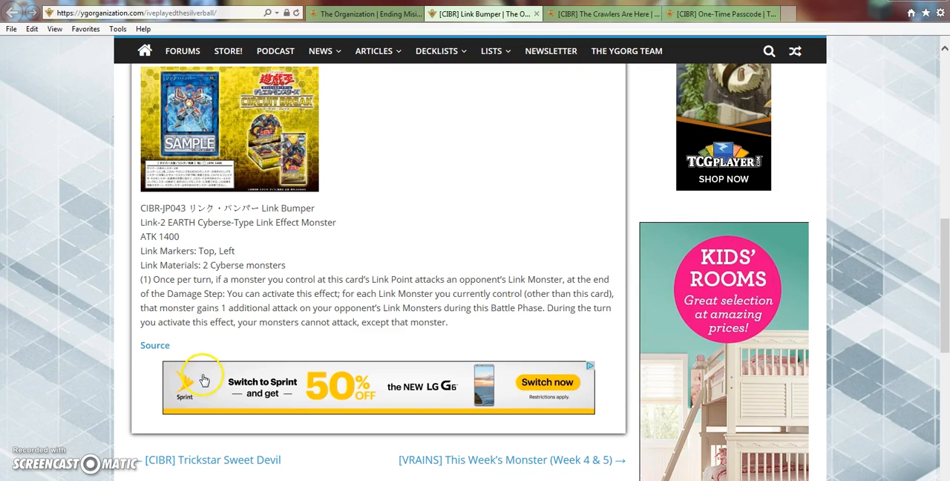
mouse_move(429, 326)
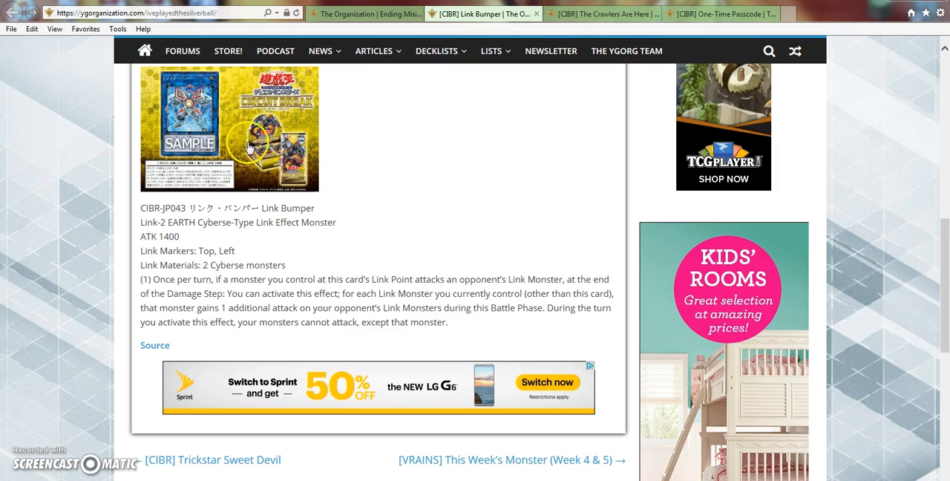
mouse_move(163, 115)
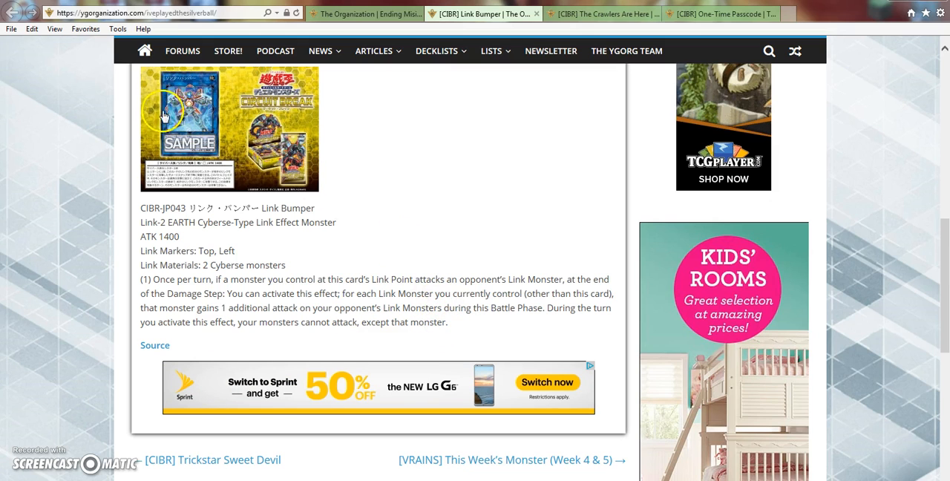
mouse_move(481, 304)
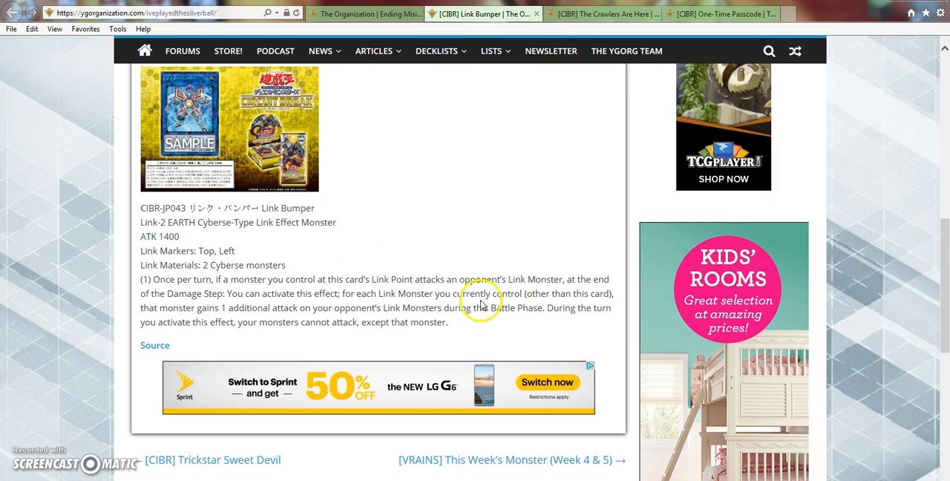
mouse_move(570, 259)
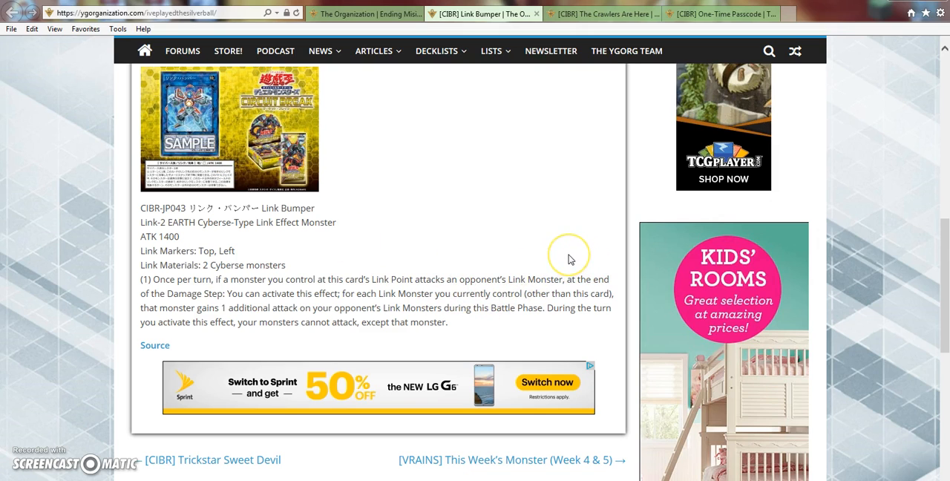
mouse_move(570, 259)
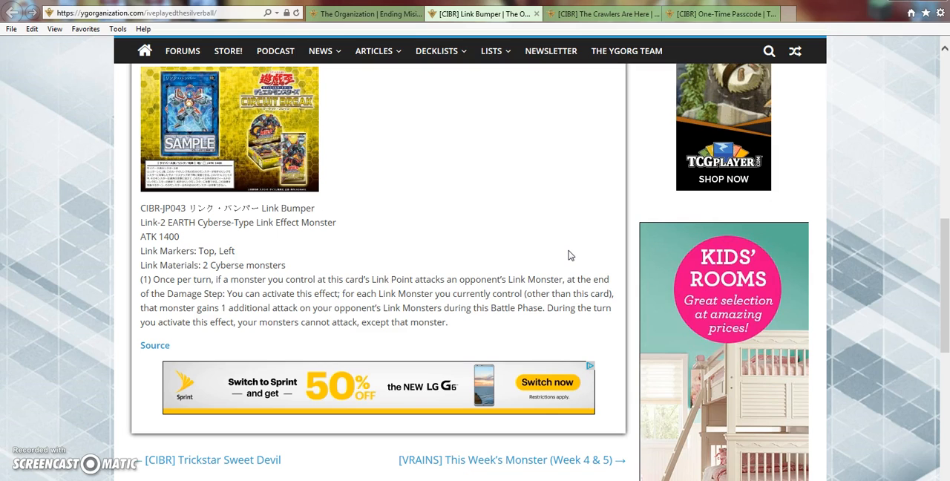
mouse_move(286, 185)
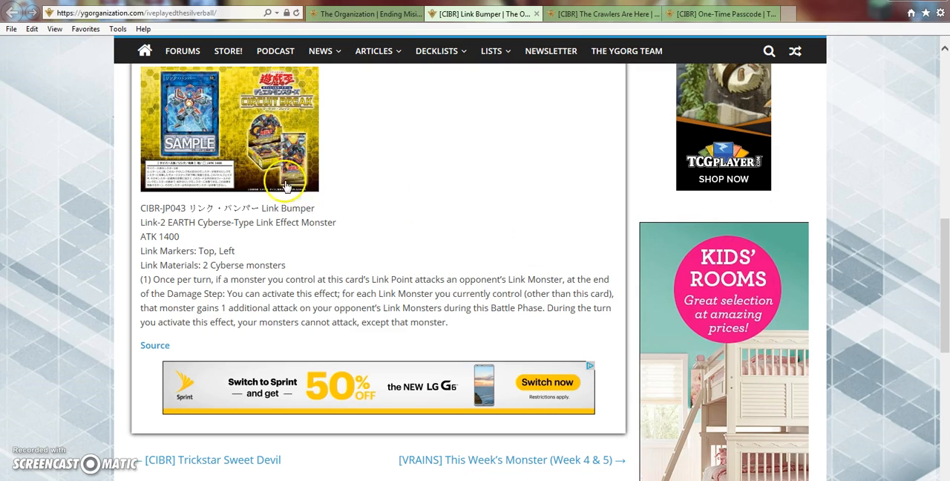
mouse_move(421, 253)
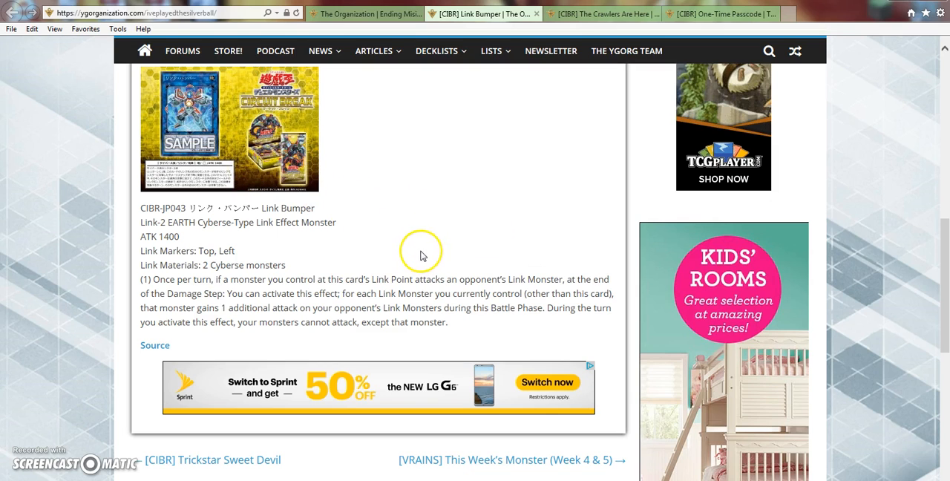
scroll(up, 3)
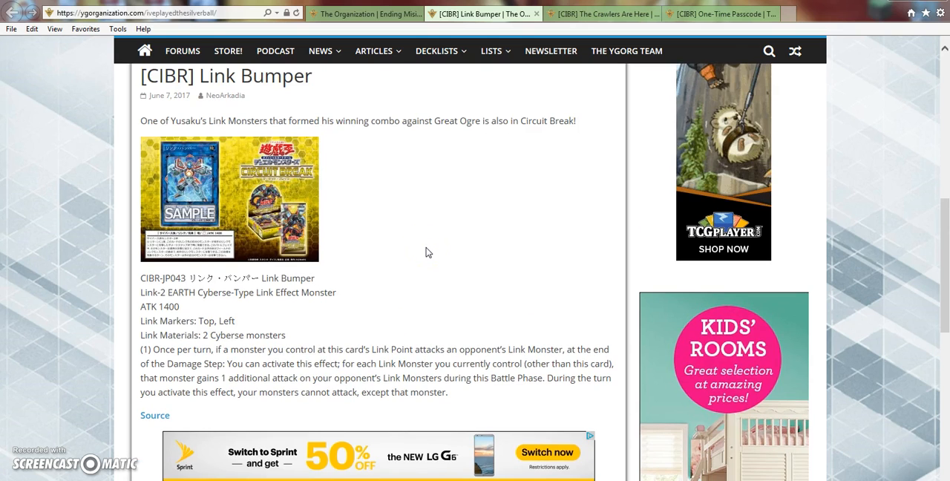
scroll(down, 3)
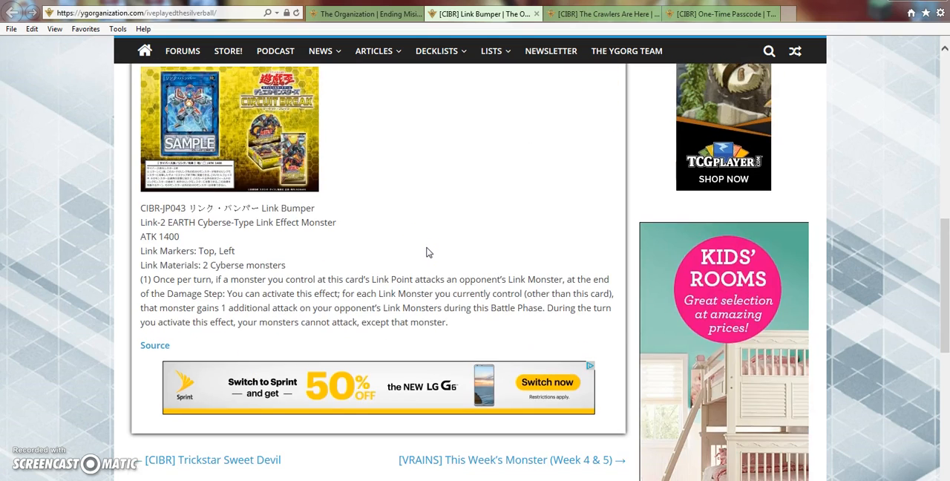
scroll(up, 3)
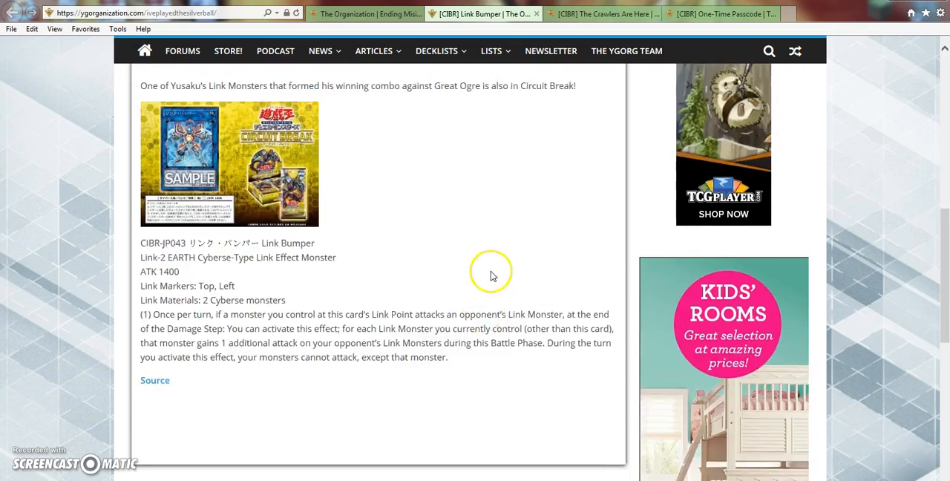
scroll(up, 3)
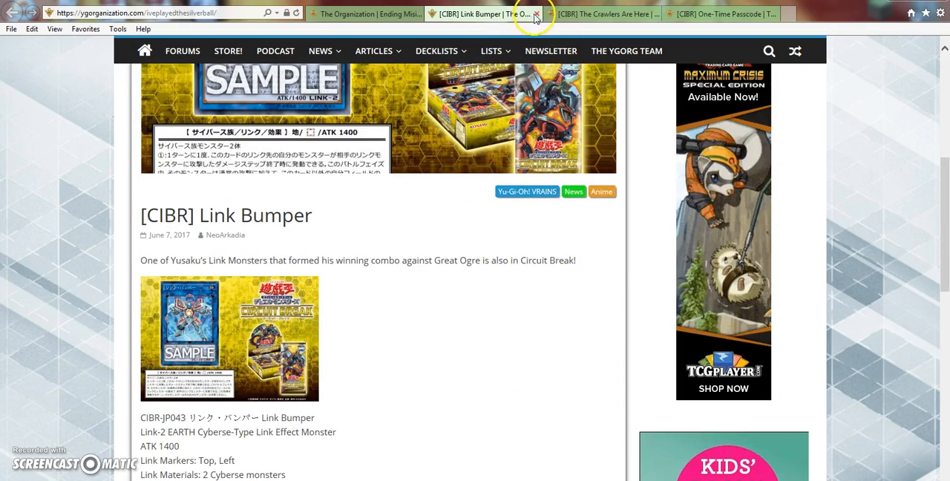
click(536, 13)
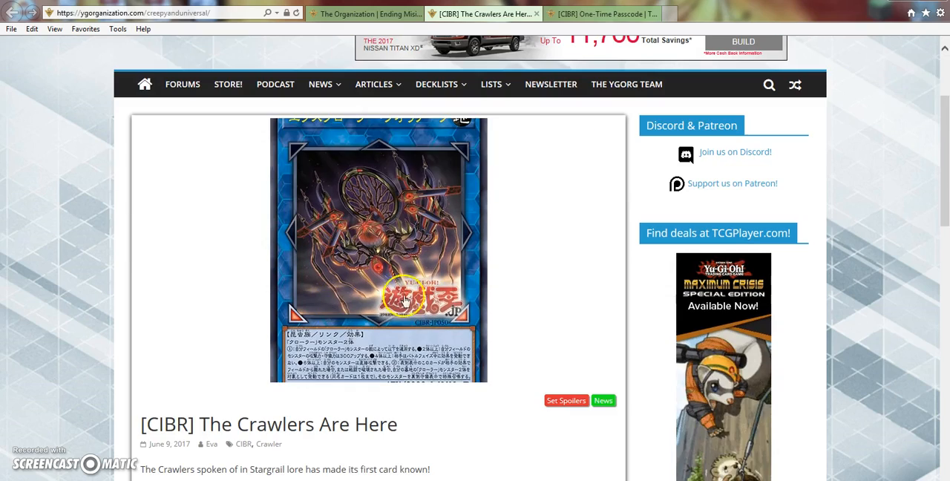
scroll(down, 3)
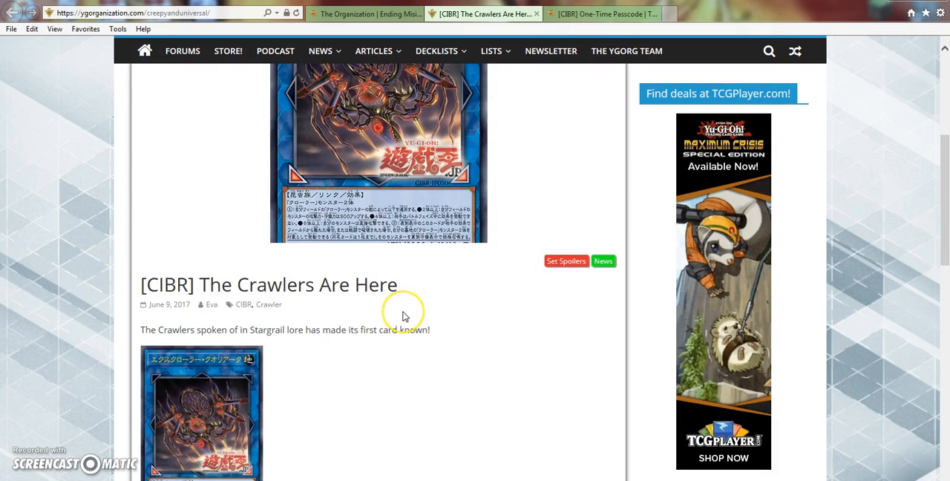
scroll(down, 3)
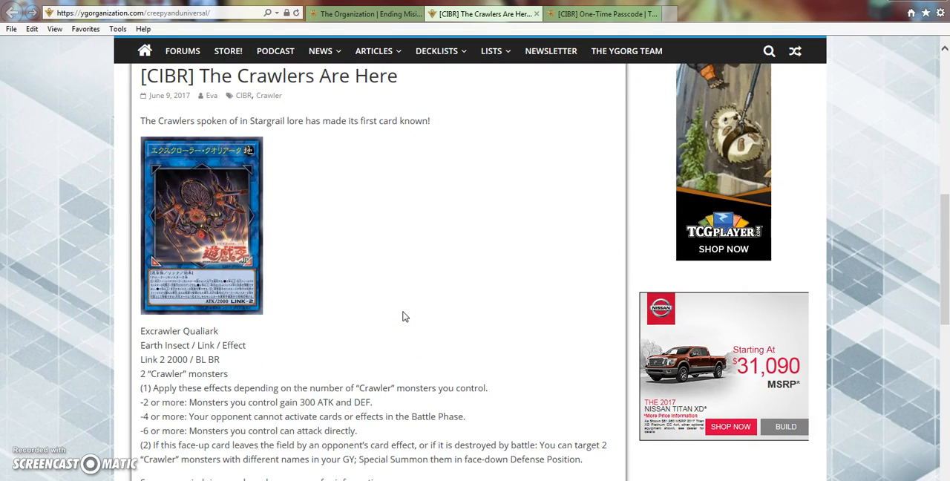
scroll(down, 3)
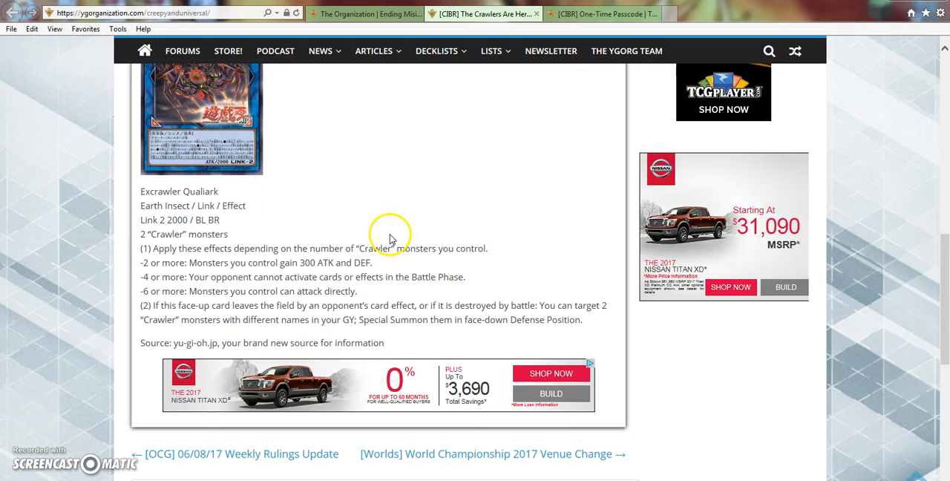
mouse_move(311, 237)
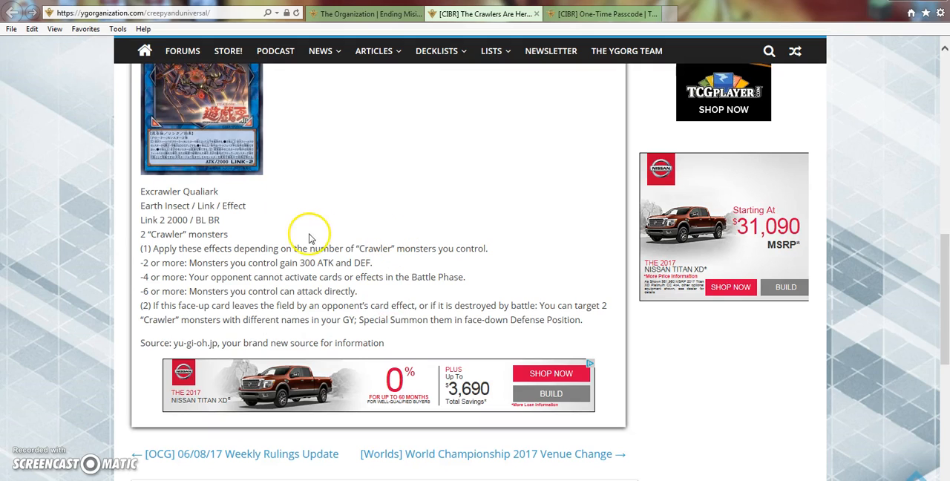
mouse_move(326, 228)
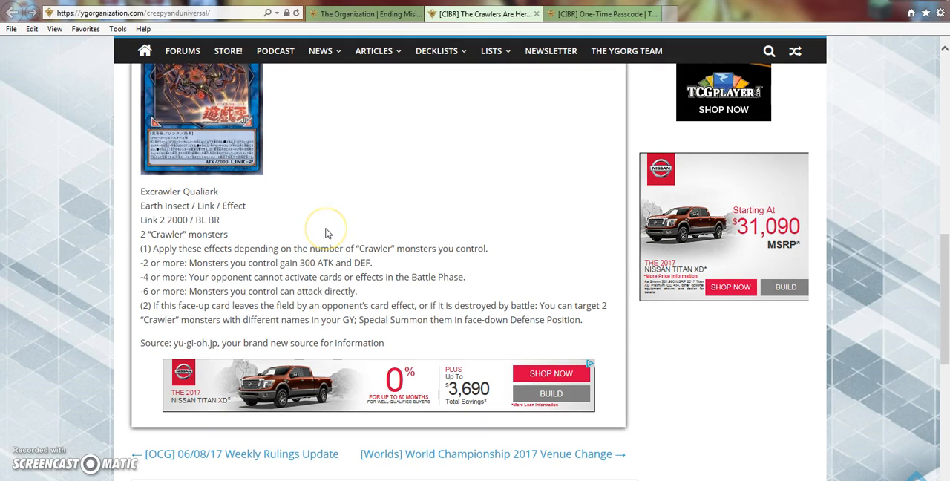
mouse_move(297, 145)
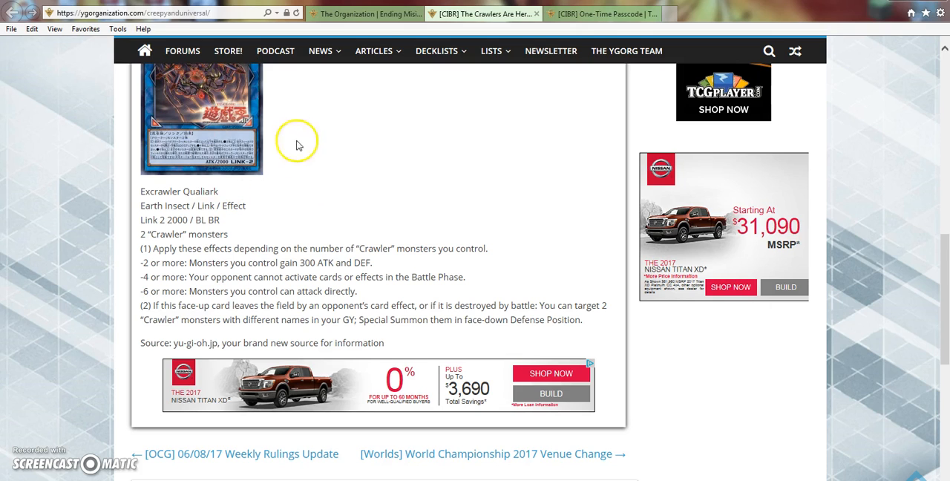
mouse_move(117, 264)
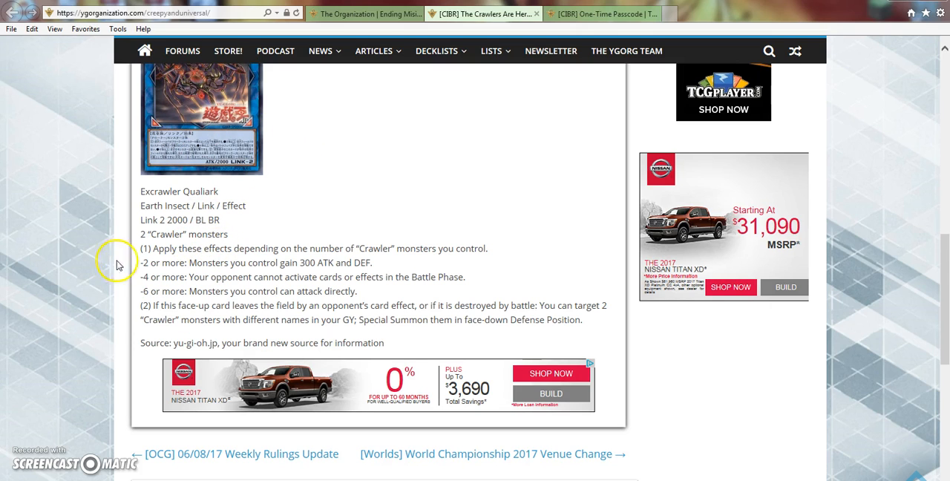
mouse_move(481, 265)
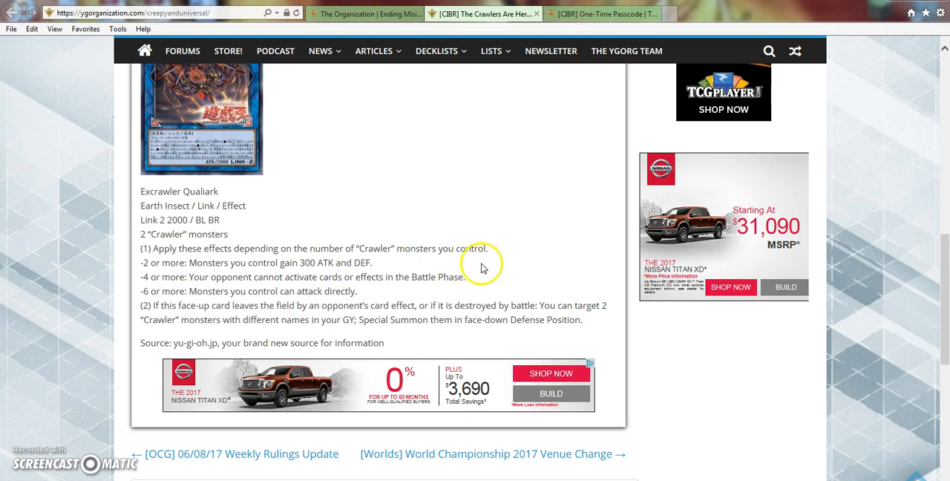
mouse_move(231, 288)
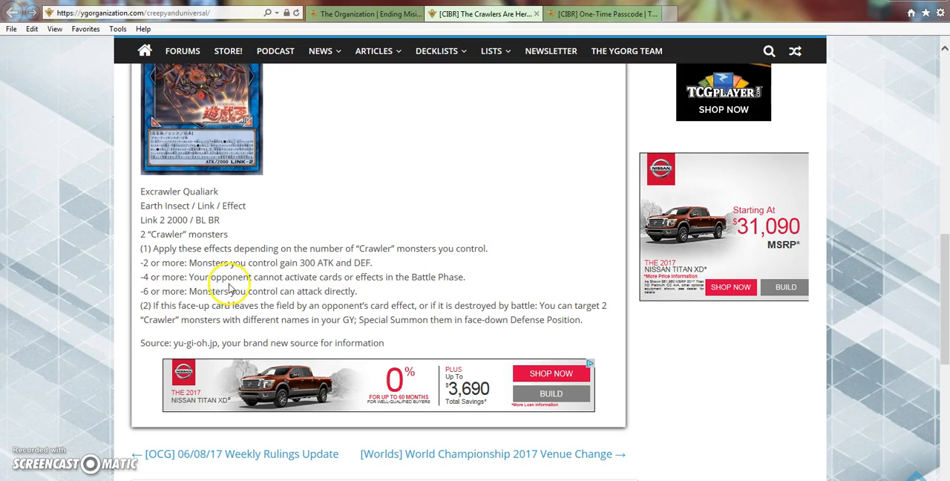
mouse_move(170, 276)
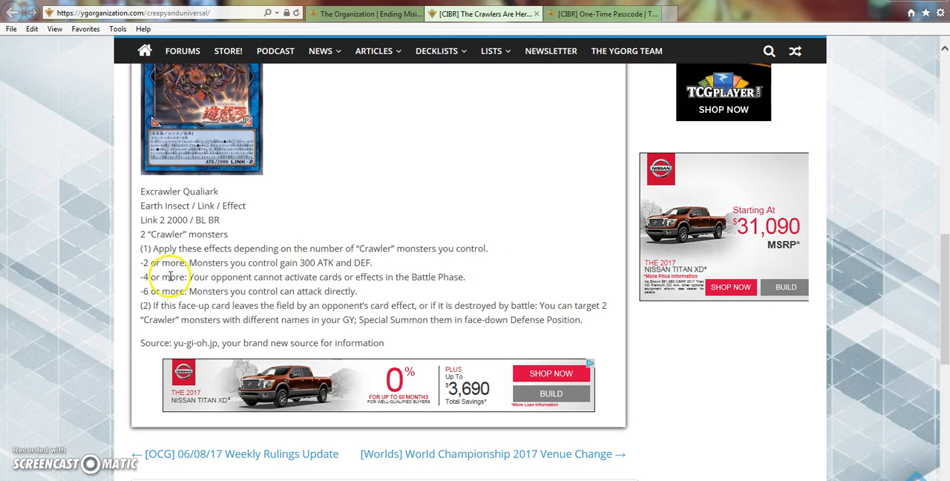
mouse_move(199, 290)
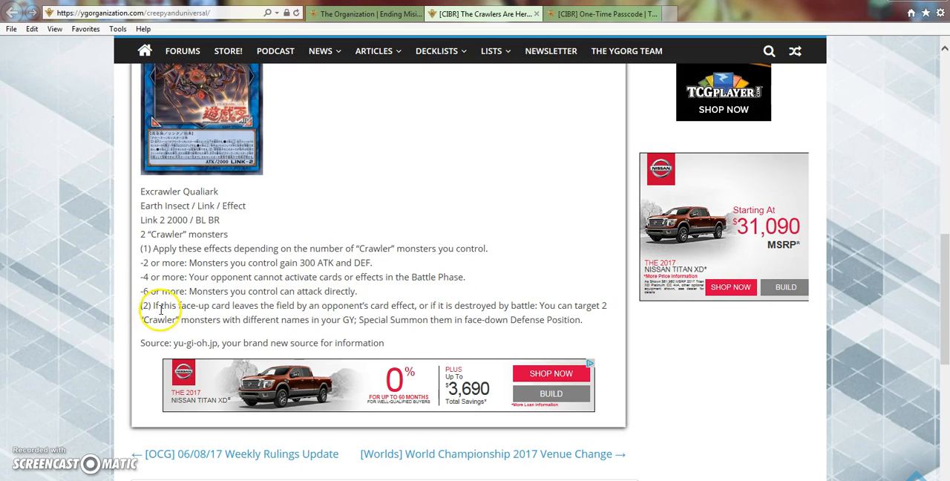
mouse_move(425, 271)
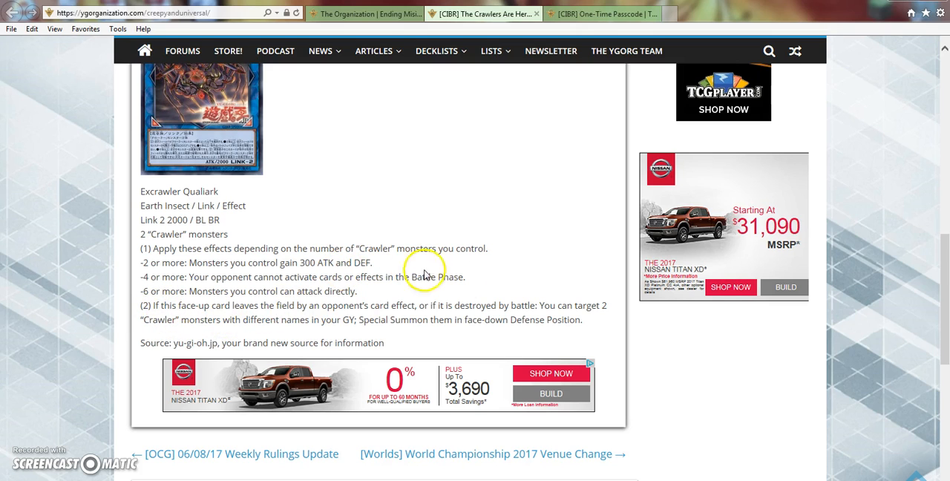
mouse_move(279, 318)
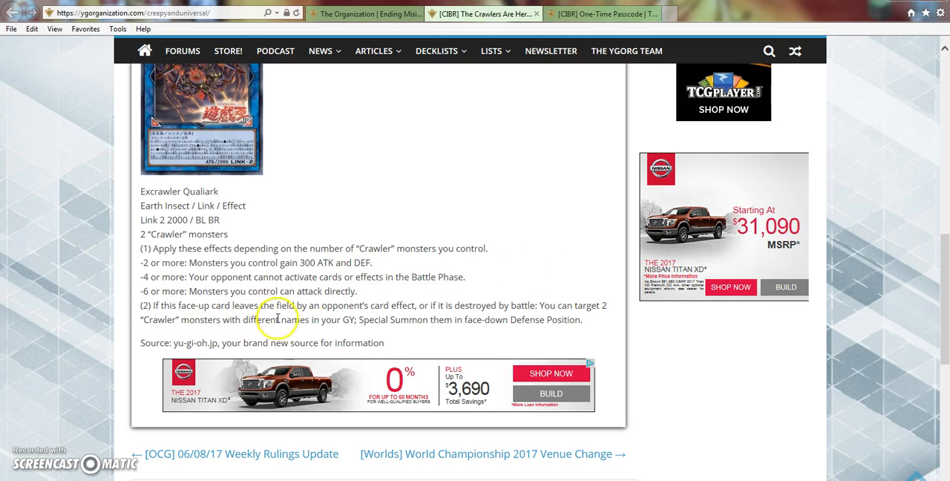
double_click(346, 321)
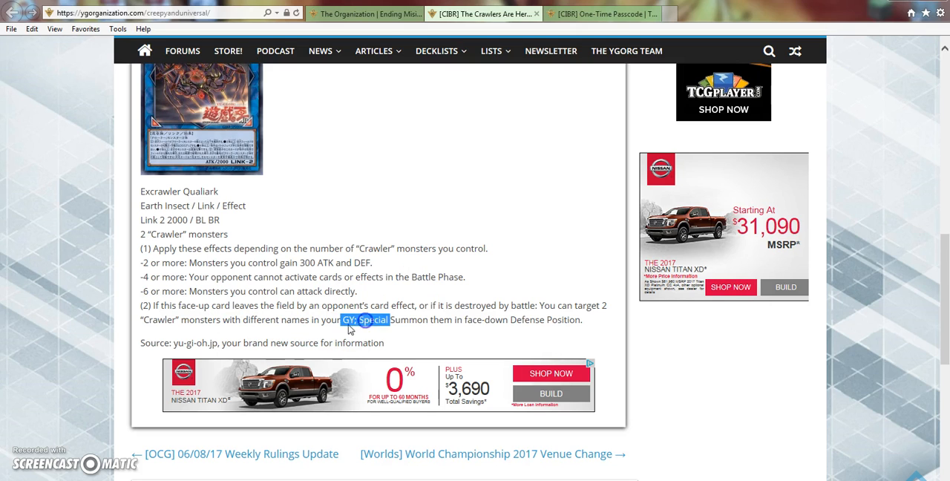
mouse_move(422, 281)
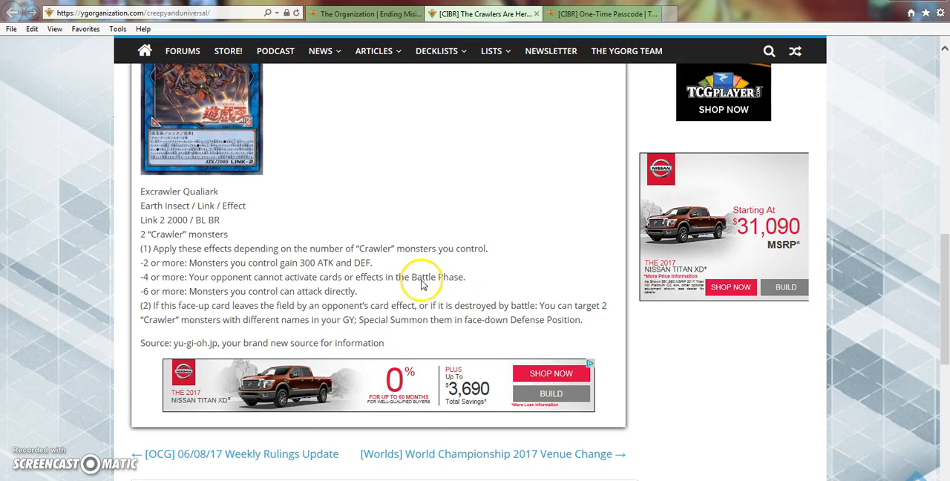
scroll(up, 3)
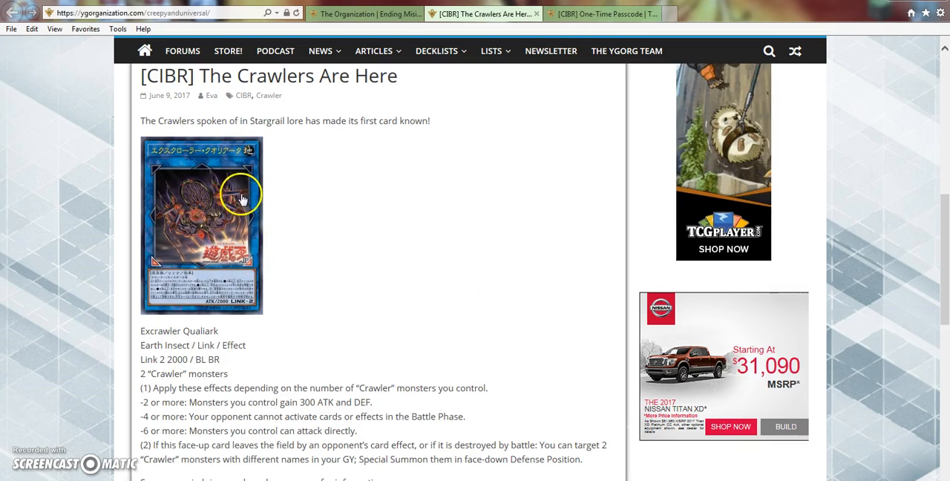
mouse_move(312, 245)
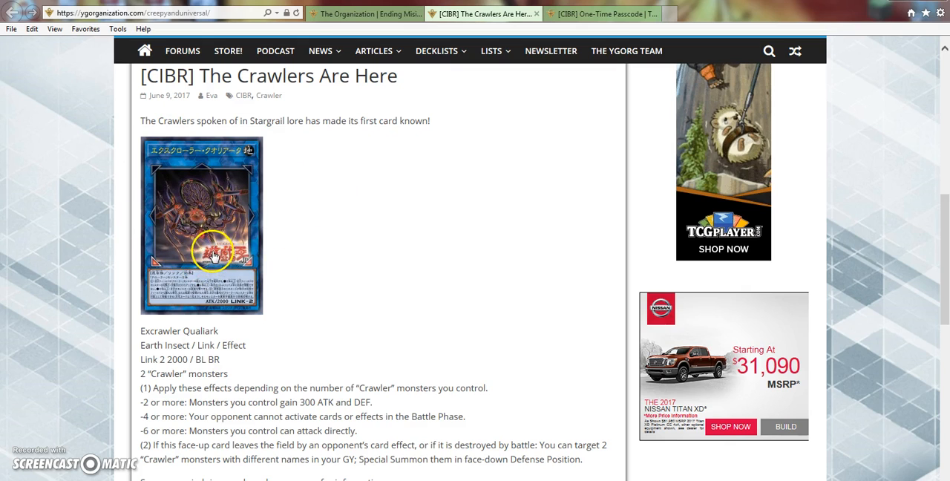
mouse_move(305, 195)
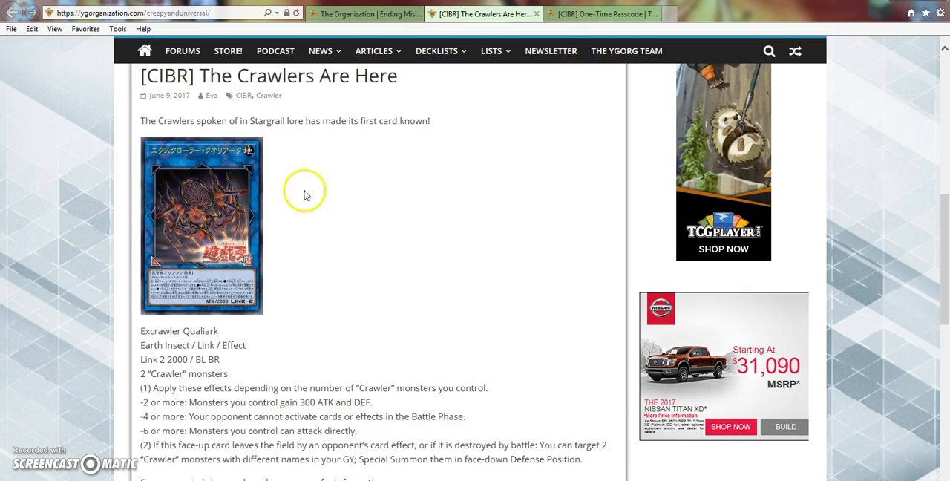
mouse_move(410, 312)
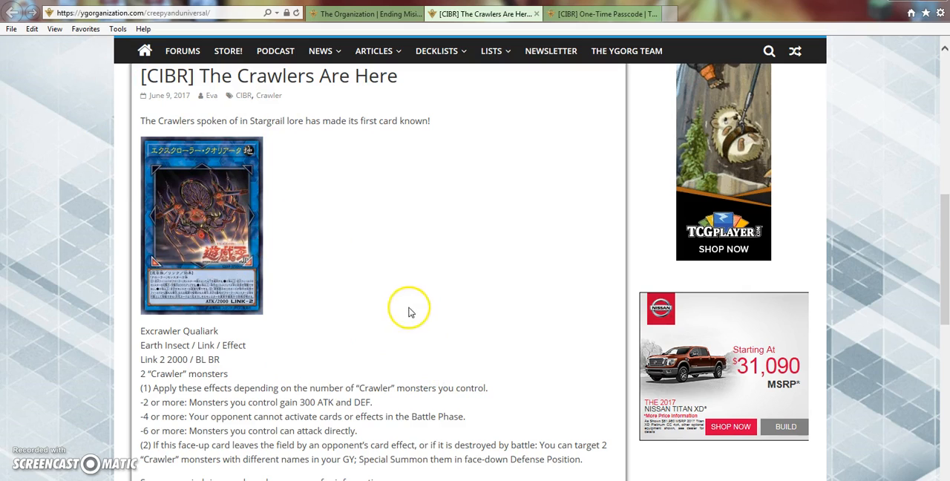
mouse_move(475, 310)
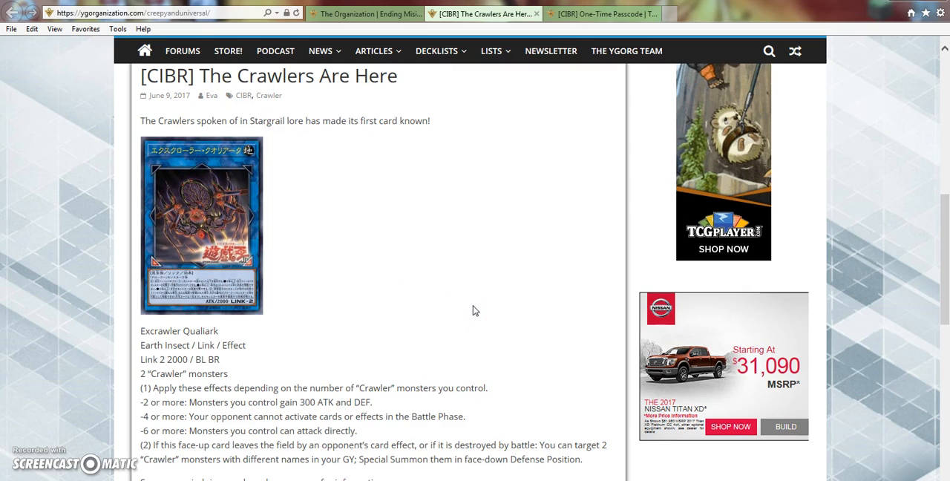
mouse_move(292, 267)
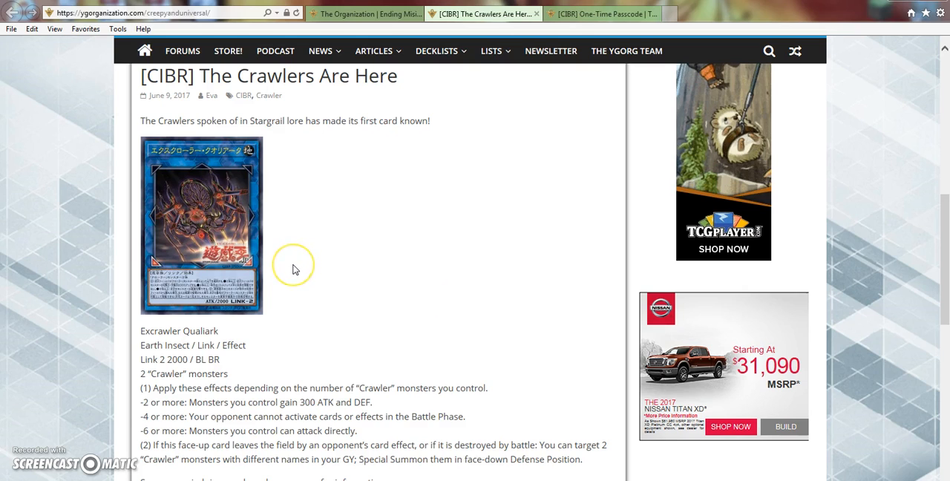
mouse_move(290, 267)
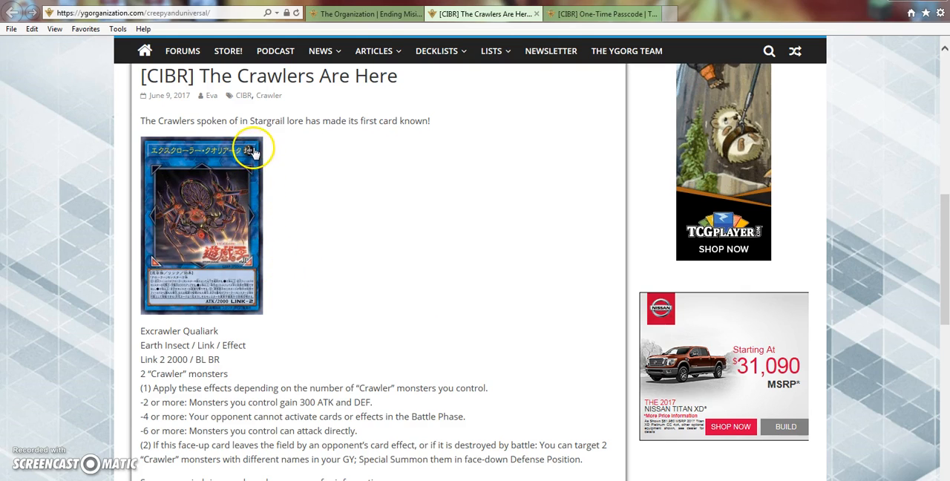
mouse_move(182, 143)
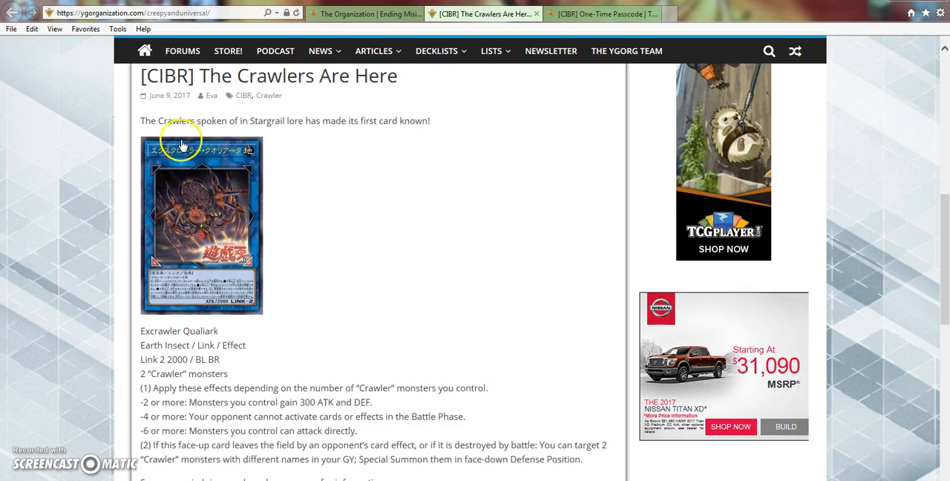
mouse_move(279, 228)
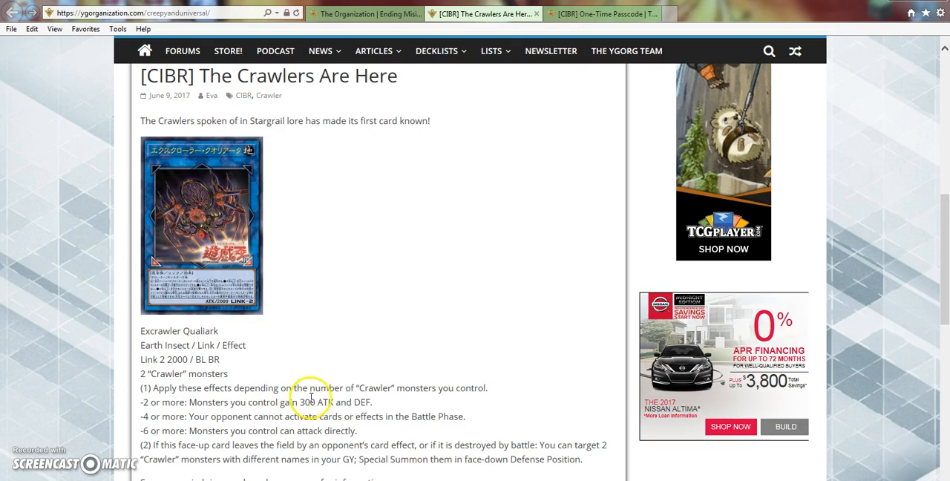
scroll(down, 3)
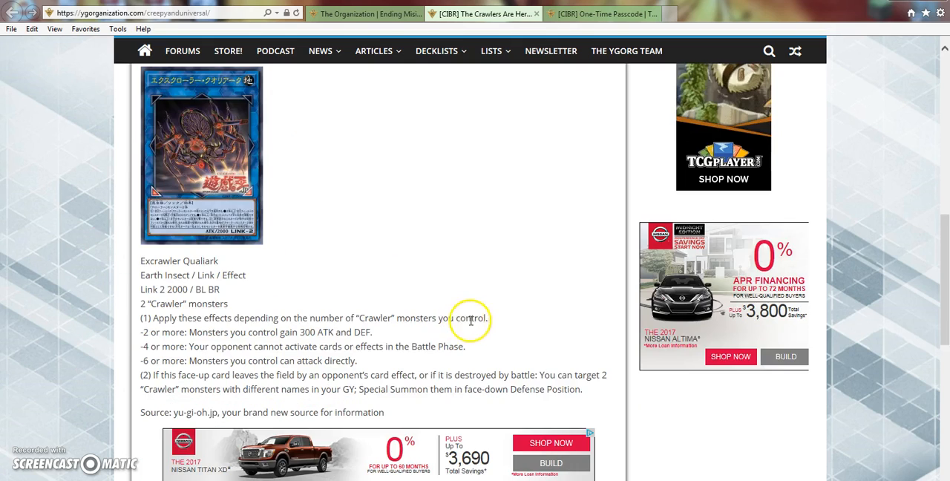
scroll(down, 3)
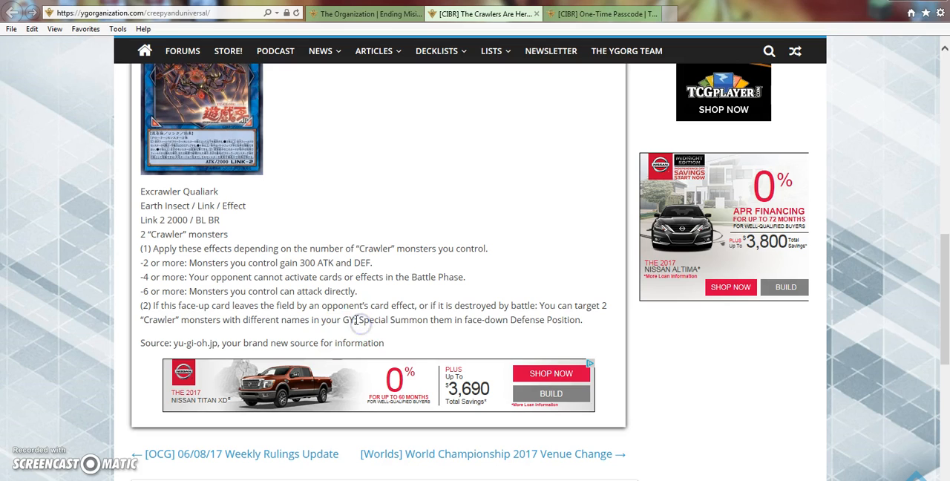
mouse_move(431, 334)
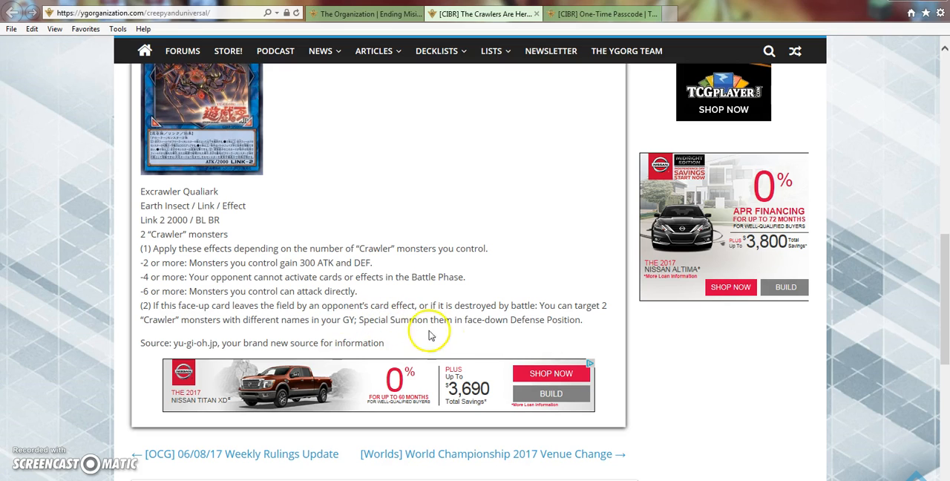
mouse_move(444, 339)
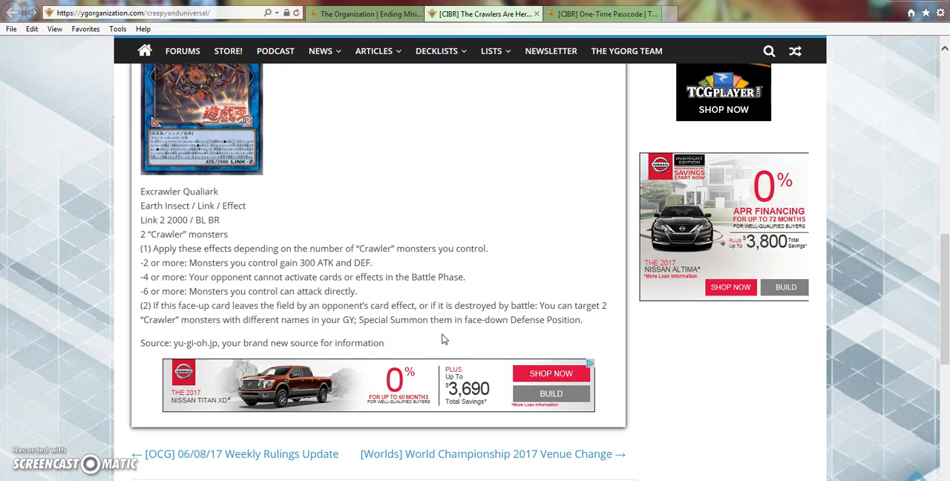
scroll(up, 3)
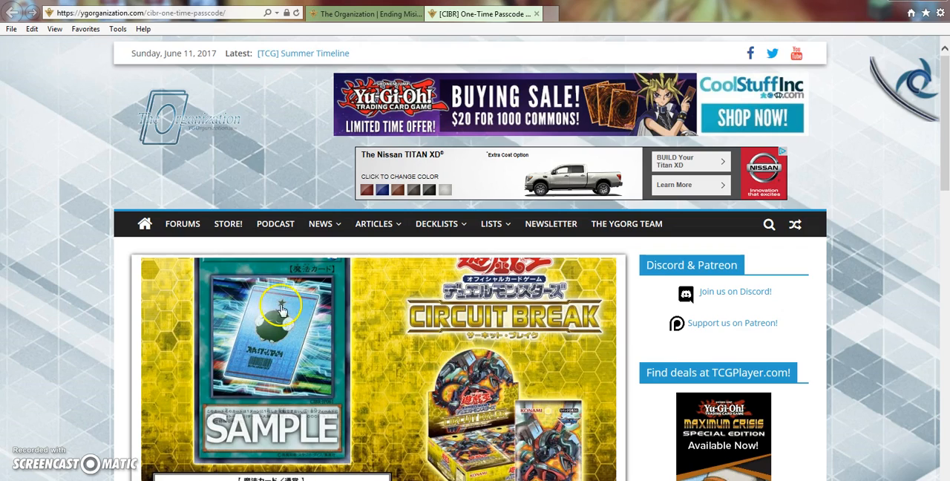
Step: Scroll the One-Time Passcode article down to its Normal Spell card text and once-per-turn clause
scroll(down, 3)
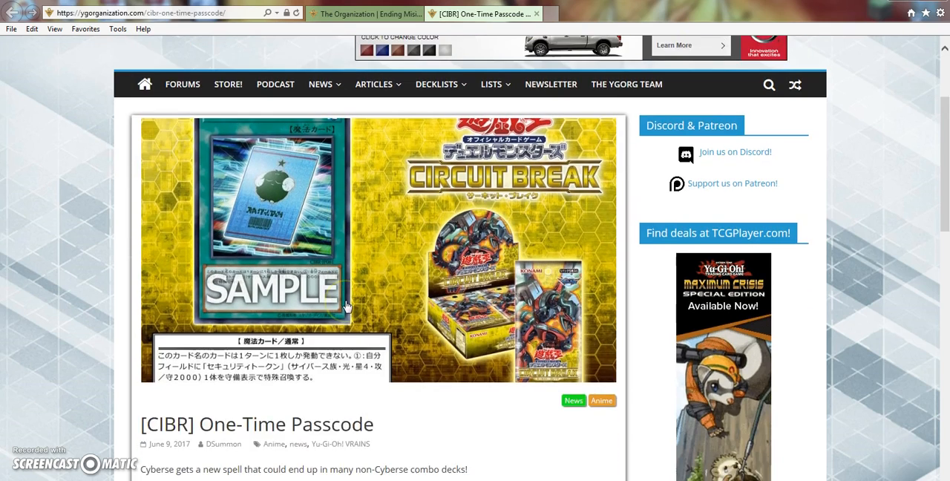
scroll(down, 3)
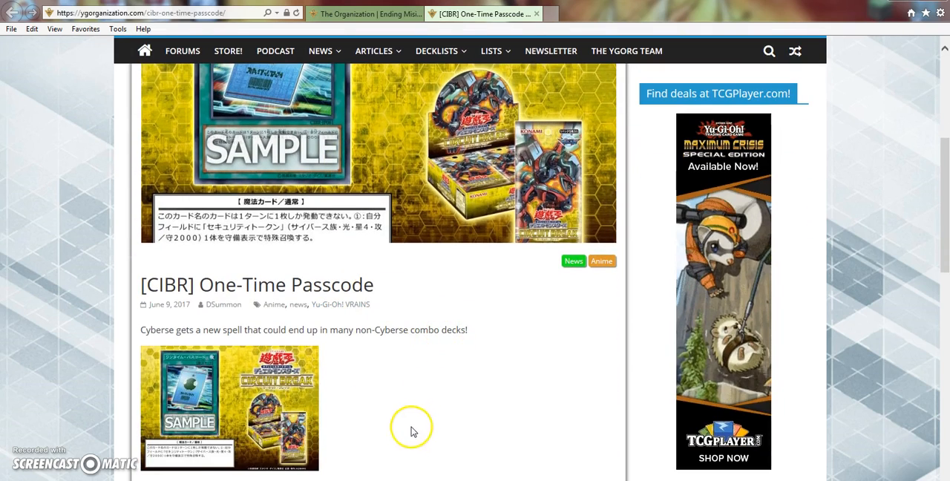
scroll(down, 3)
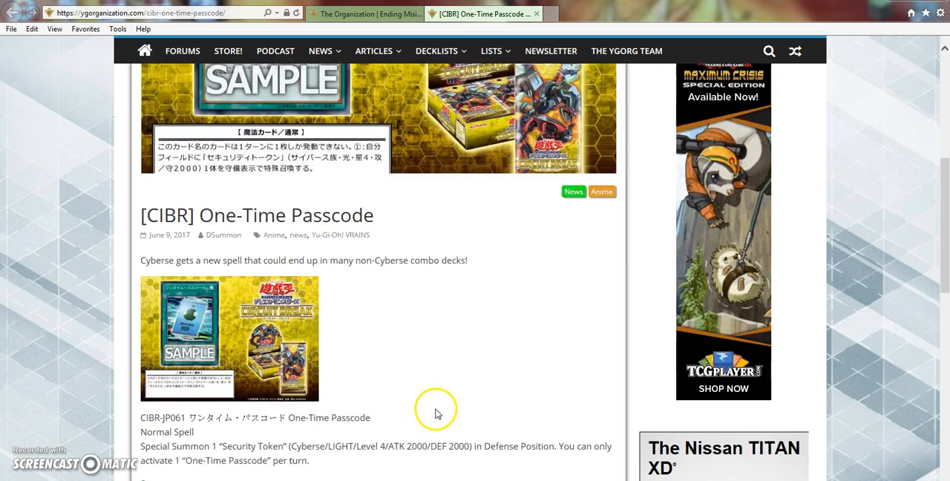
scroll(down, 3)
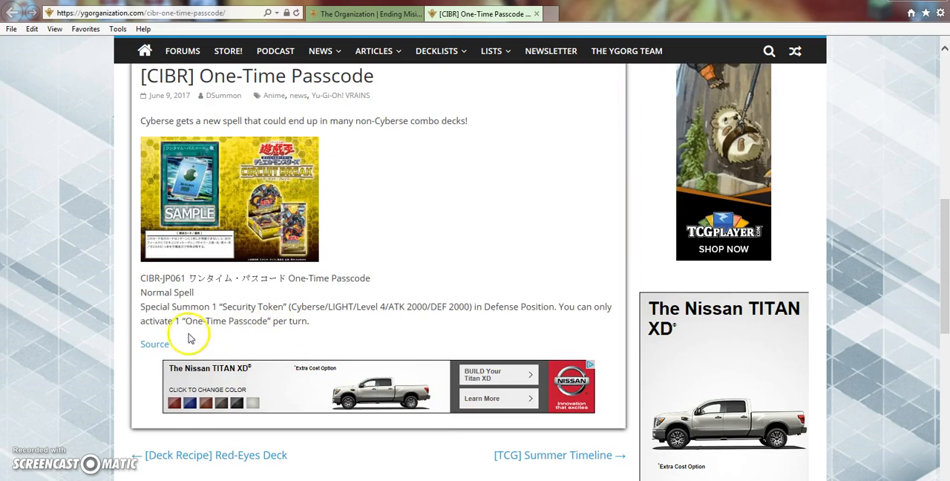
mouse_move(418, 331)
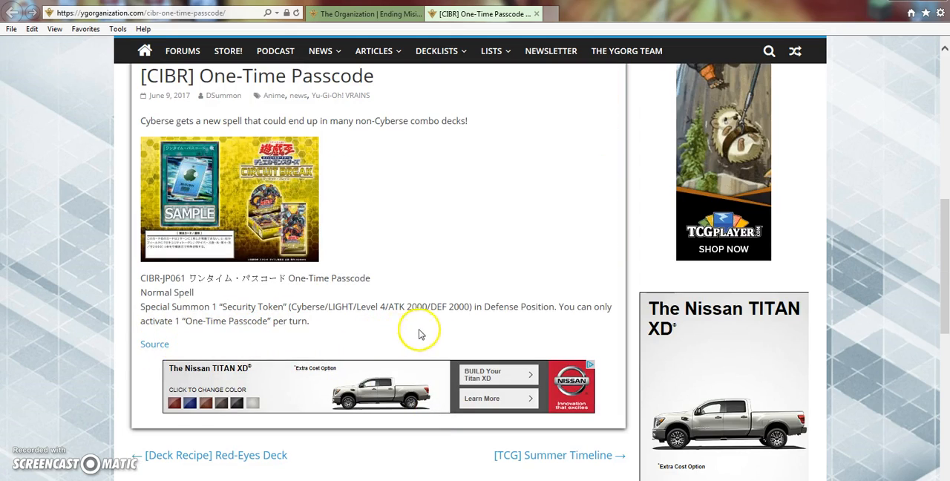
mouse_move(312, 329)
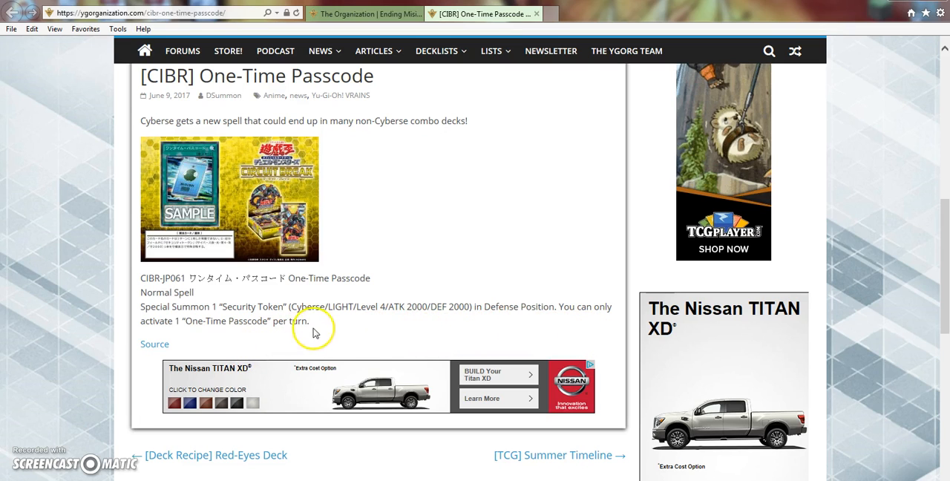
mouse_move(459, 262)
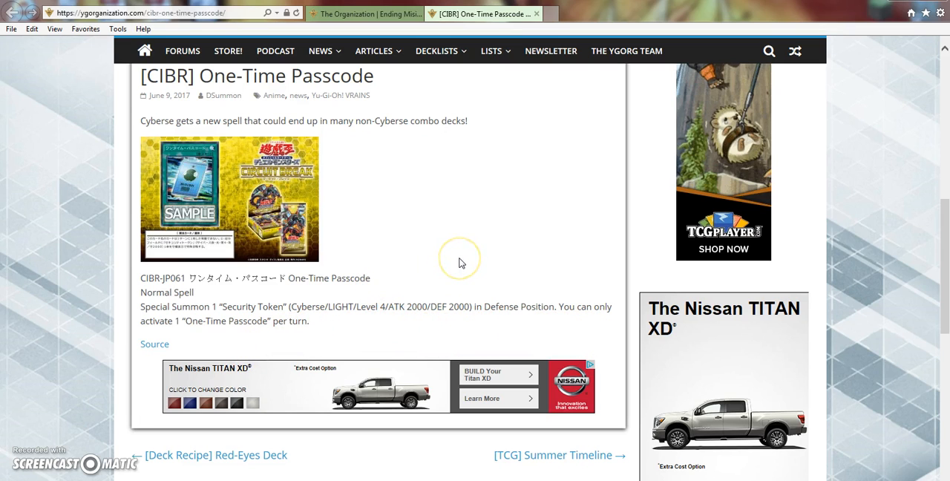
mouse_move(389, 279)
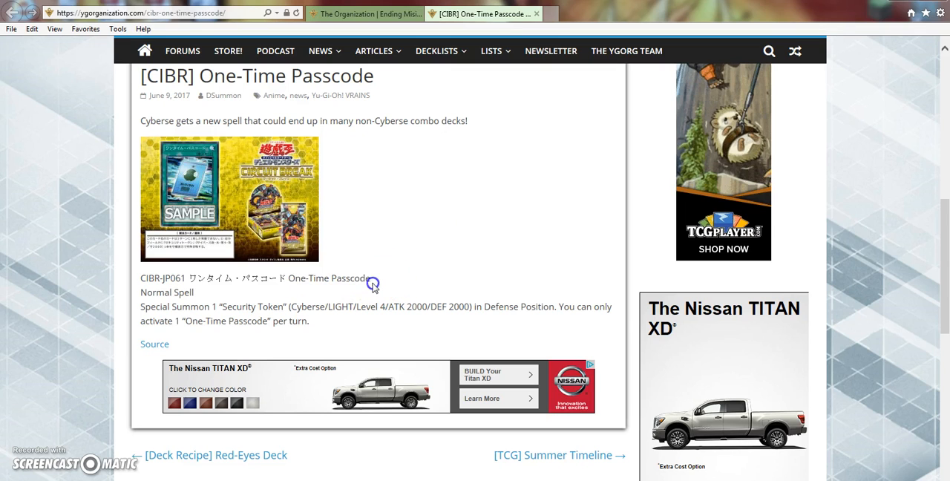
mouse_move(419, 238)
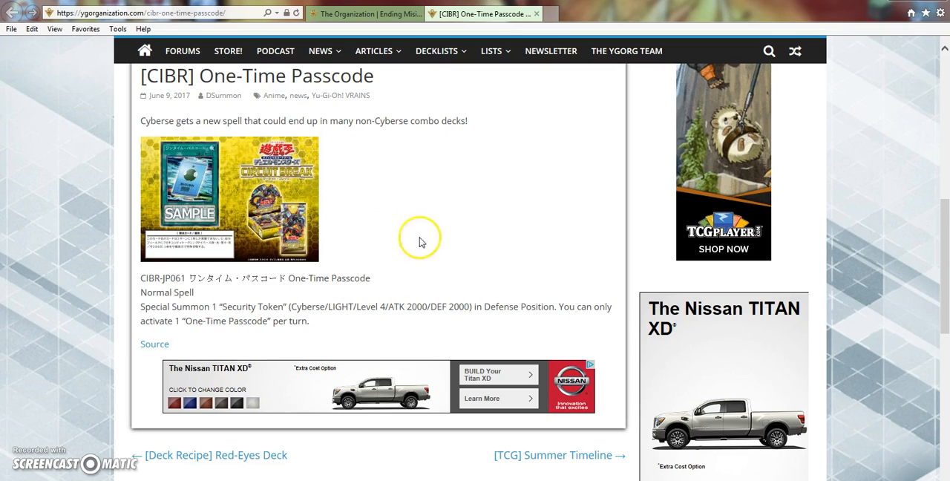
drag(217, 307, 300, 321)
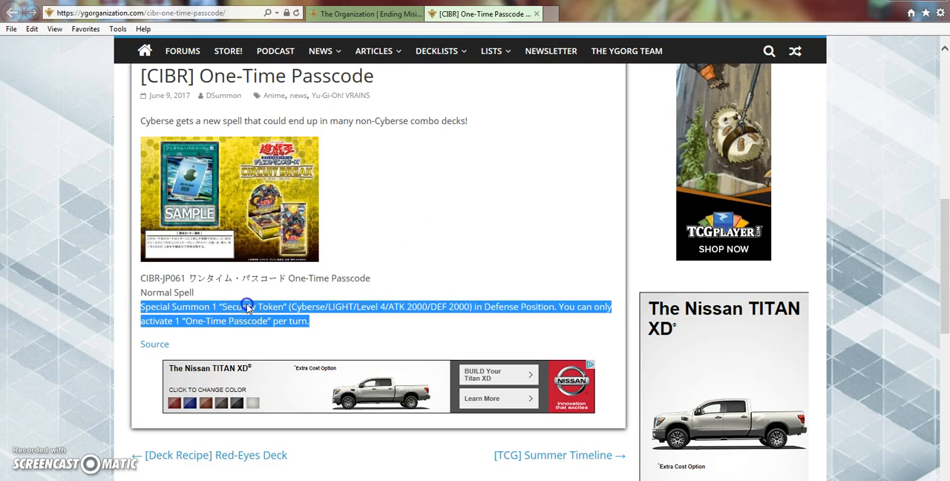
click(385, 260)
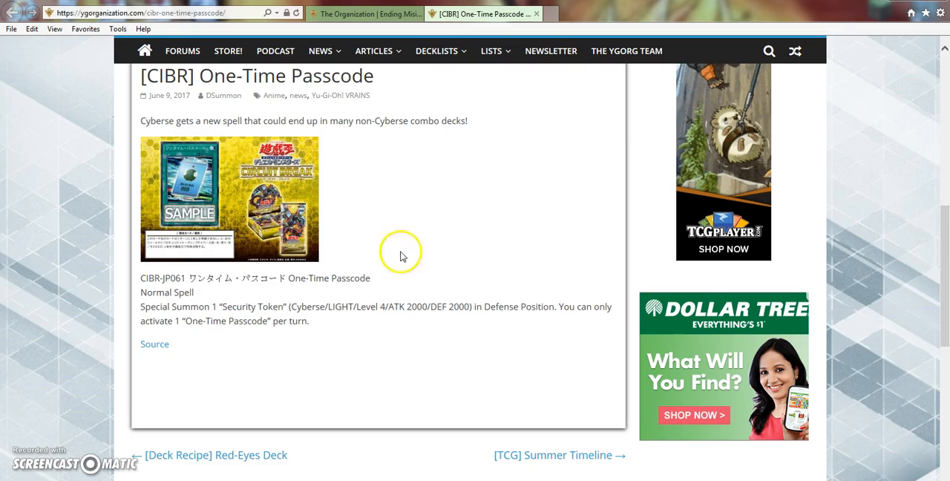
drag(175, 121, 469, 121)
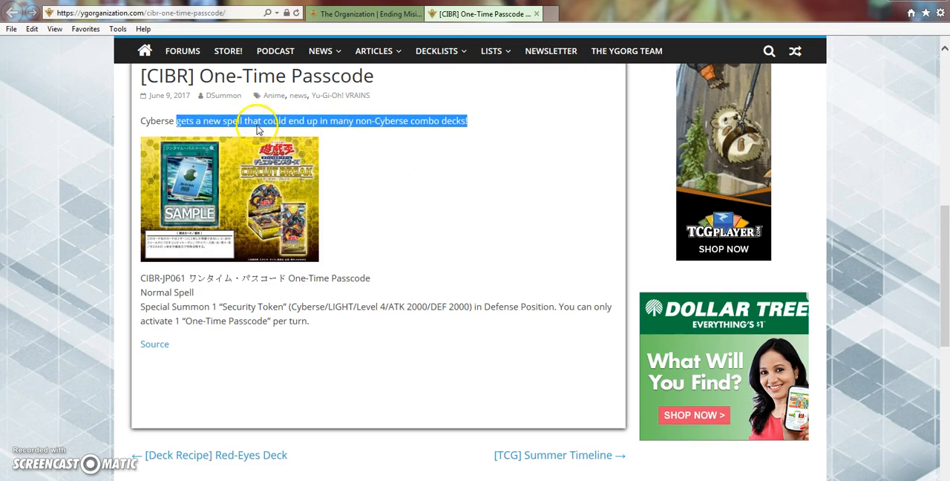